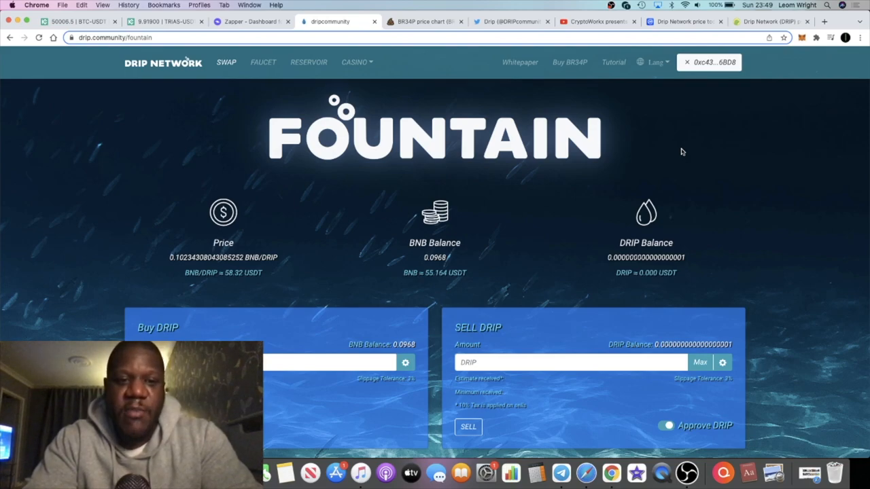
mouse_move(263, 272)
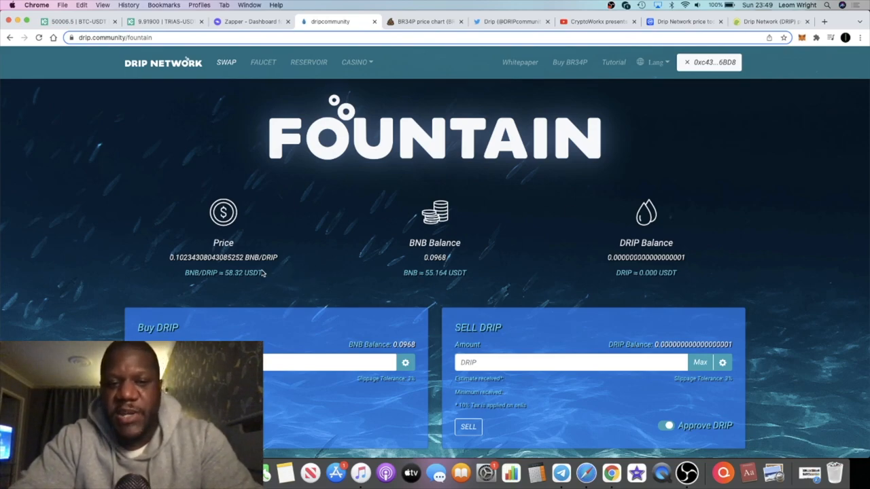
- Bring up CoinGecko's Drip Network page and scroll through its price and supply stats
double_click(234, 273)
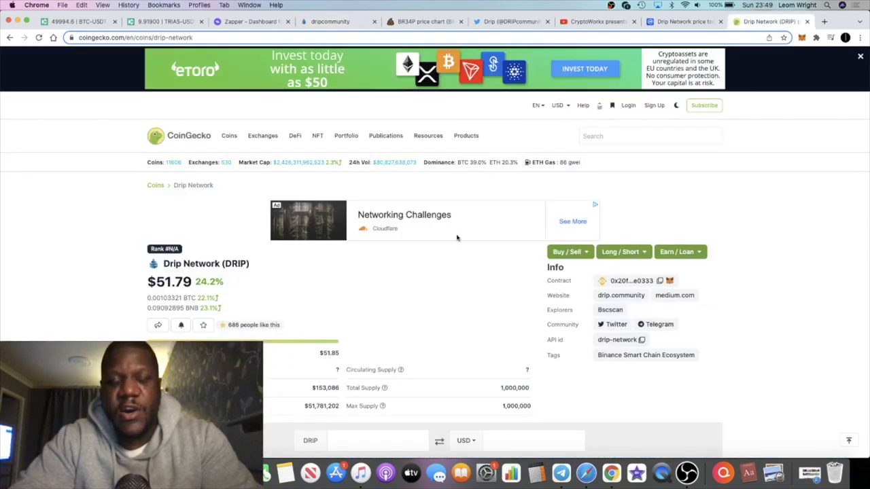
scroll(down, 3)
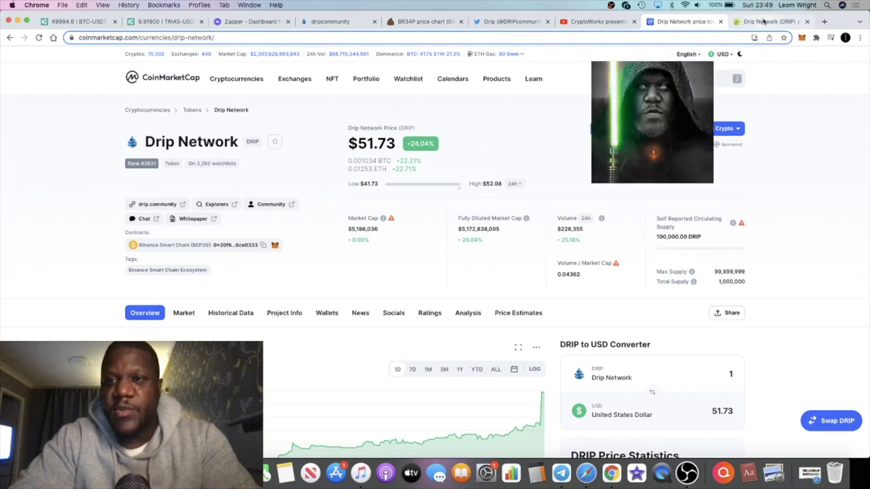
click(768, 21)
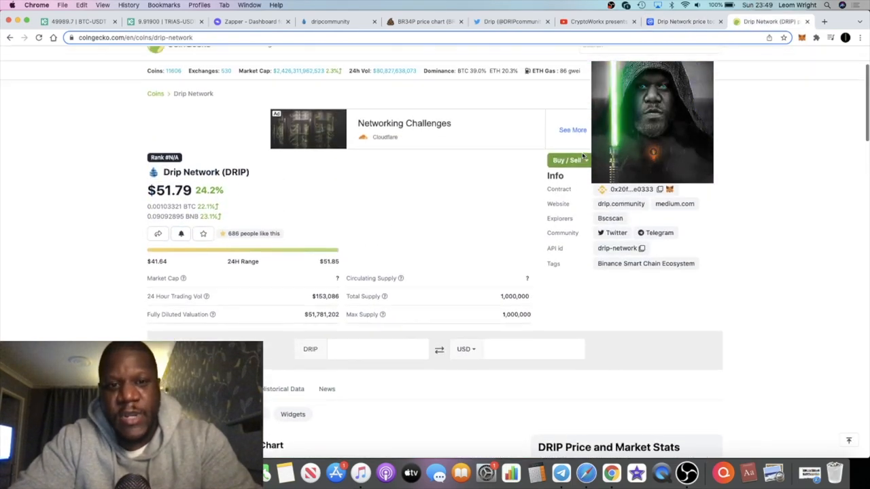
scroll(up, 3)
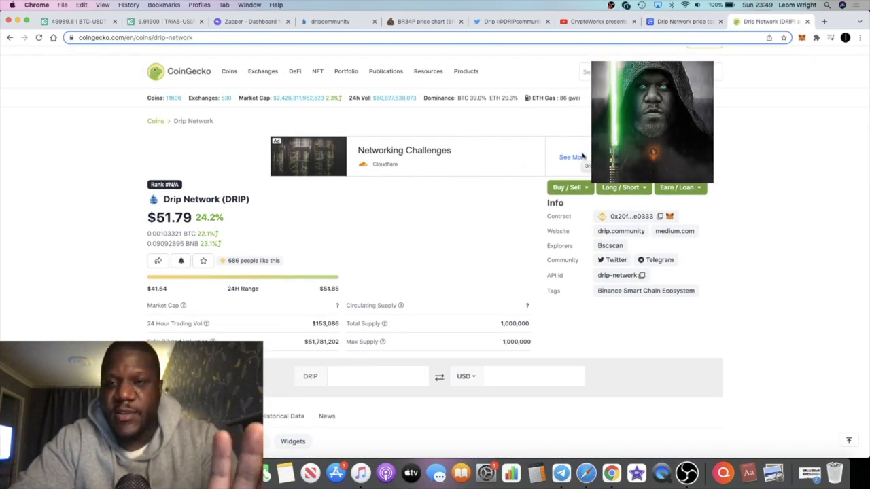
- Open The Manor Farm in a new tab, then return to CoinGecko's $51.79 DRIP page
click(824, 21)
text(themanor.farm)
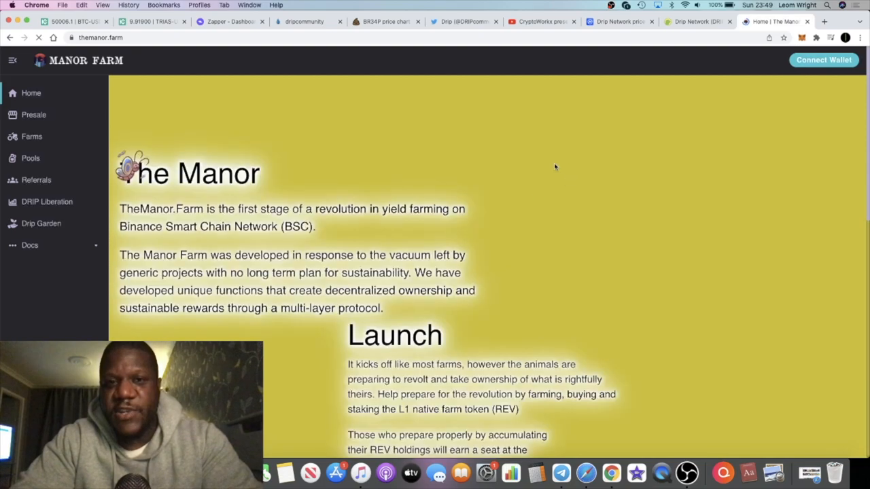
click(693, 21)
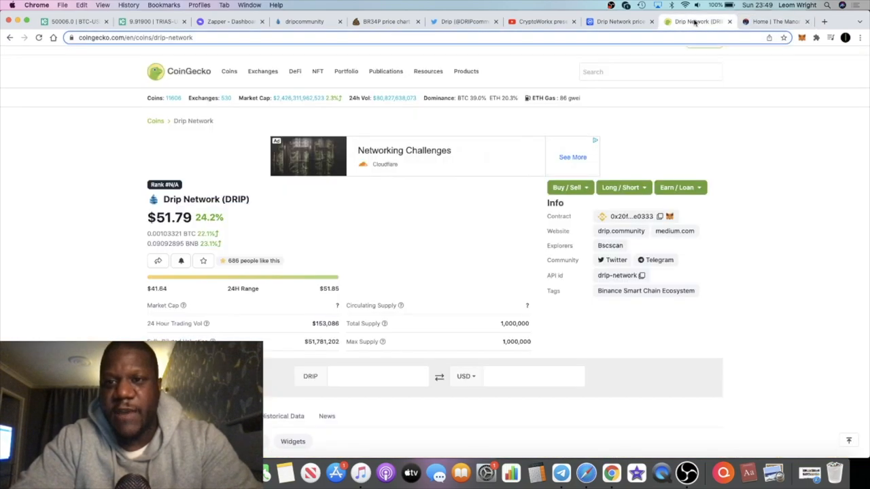
mouse_move(536, 200)
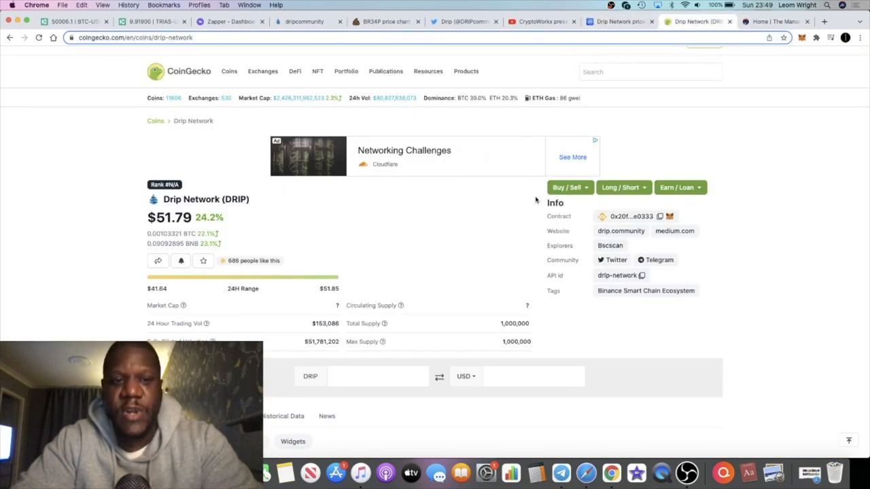
scroll(down, 3)
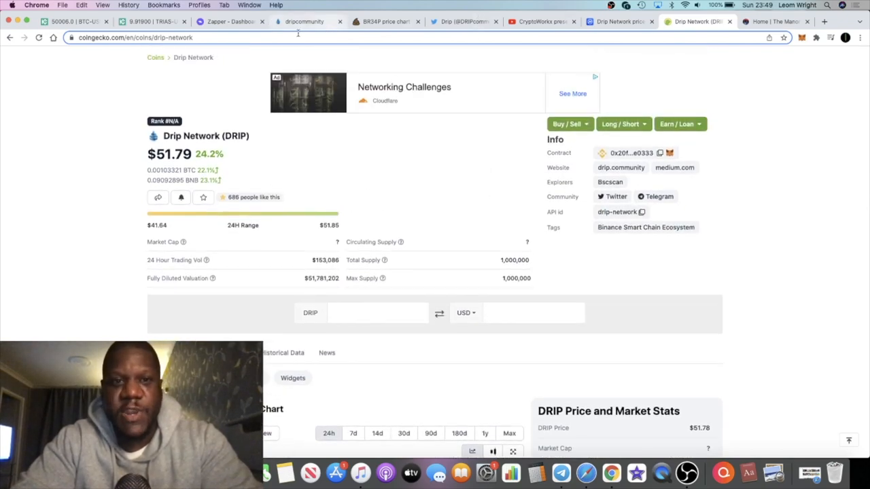
- Switch to CoinMarketCap's Drip Network page showing DRIP at $51.73, up 23.91%, $5,186,036 market cap
click(304, 22)
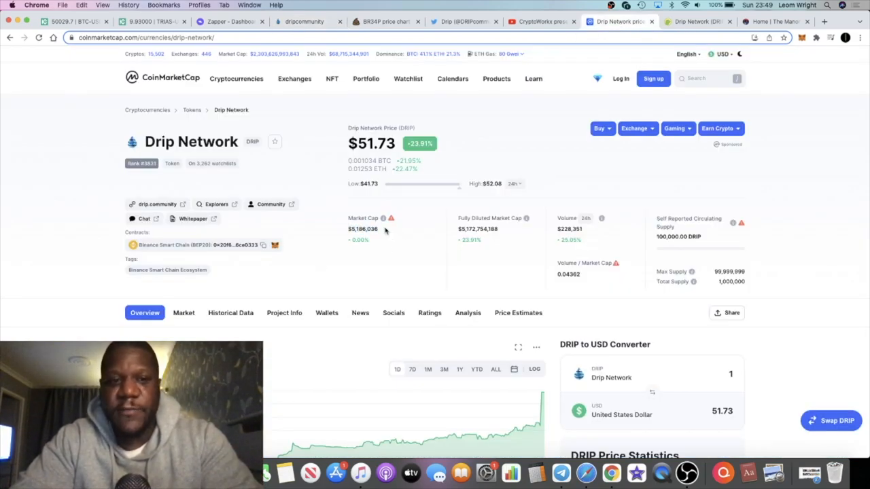
mouse_move(409, 235)
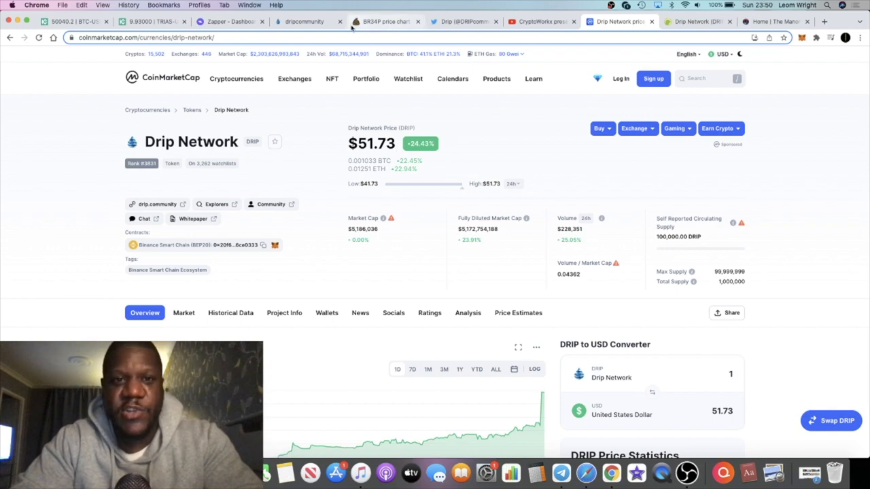
- Open the Drip Network Faucet page showing 3.212 DRIP available, 292.301 deposited, 207.471 claimed
click(304, 21)
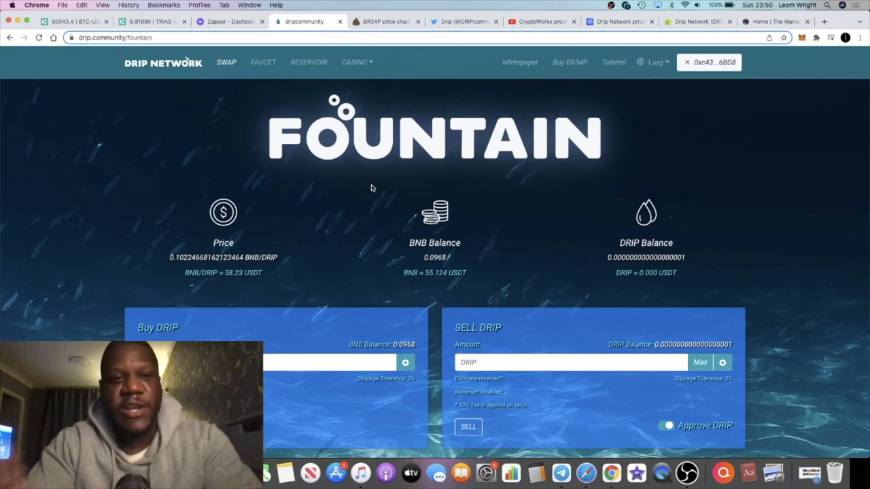
mouse_move(263, 62)
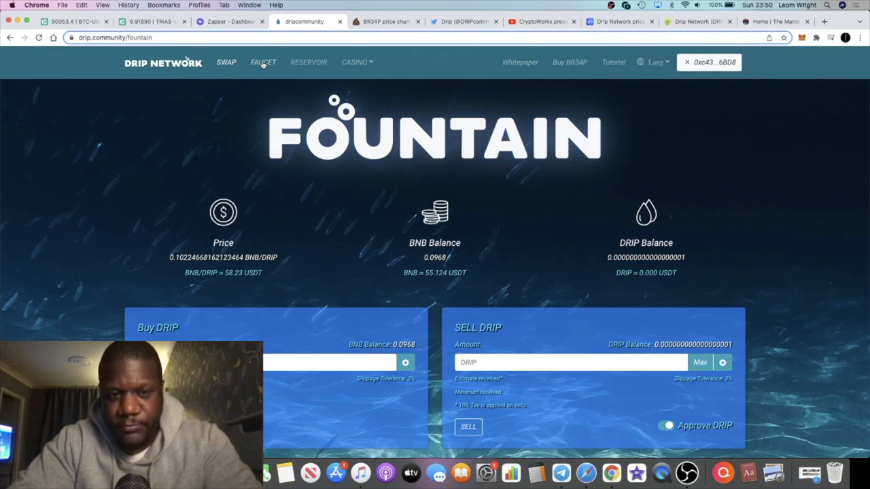
click(263, 62)
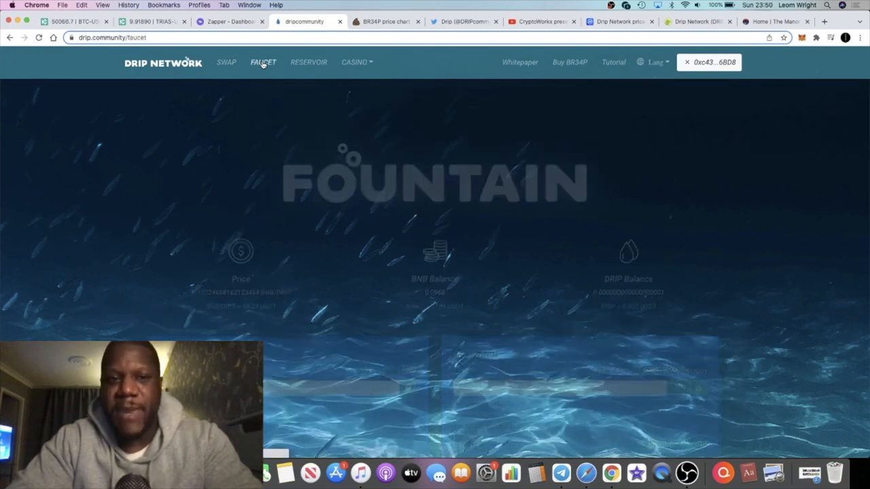
click(263, 62)
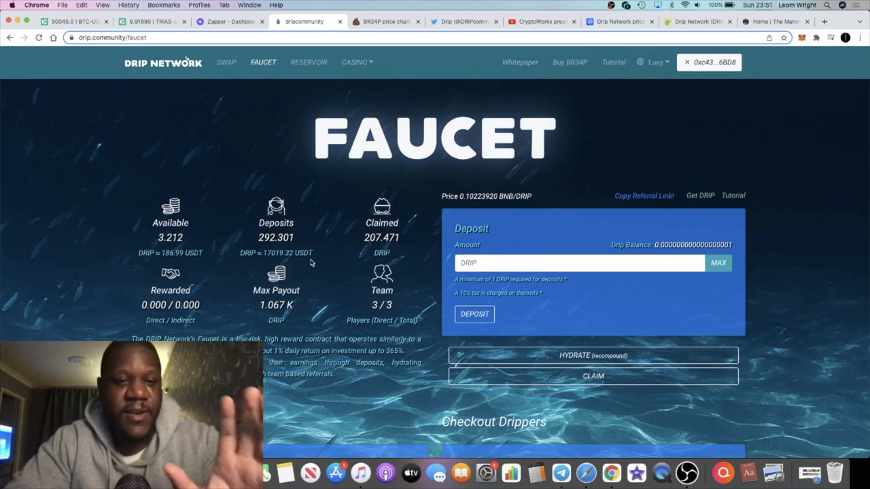
mouse_move(293, 279)
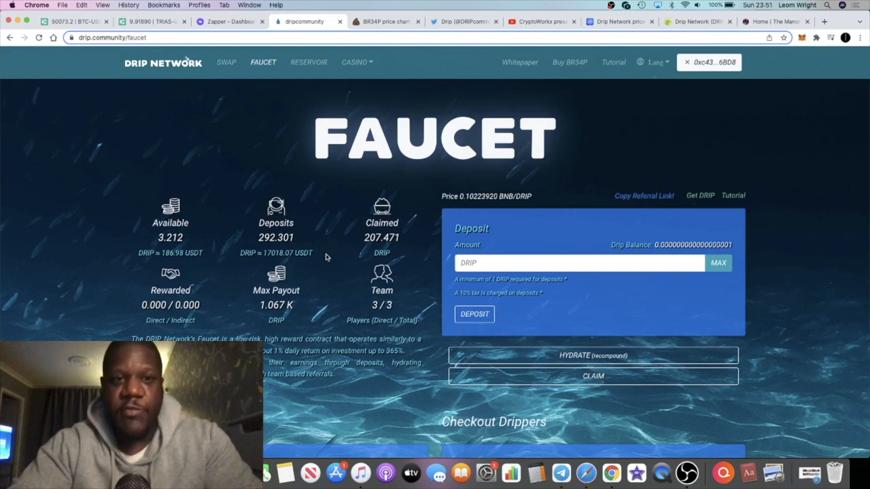
- Scroll through the Faucet's Get a Buddy and Checkout Drippers sections and back up
scroll(down, 3)
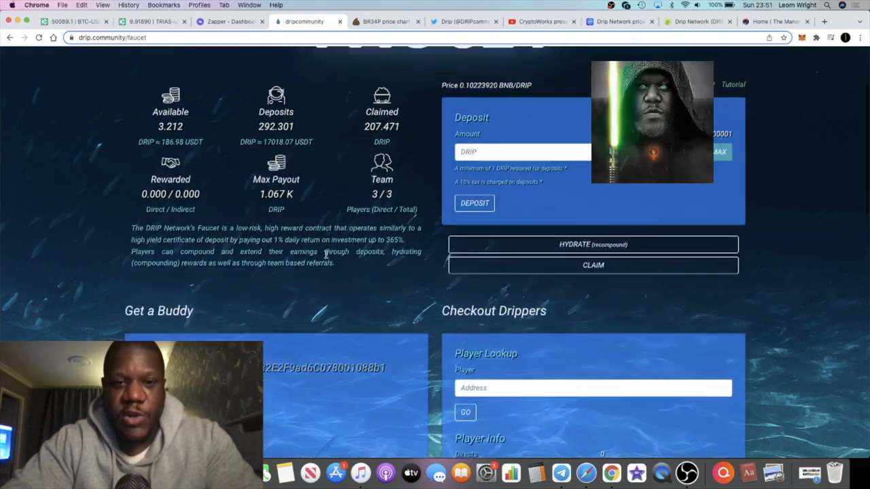
scroll(down, 3)
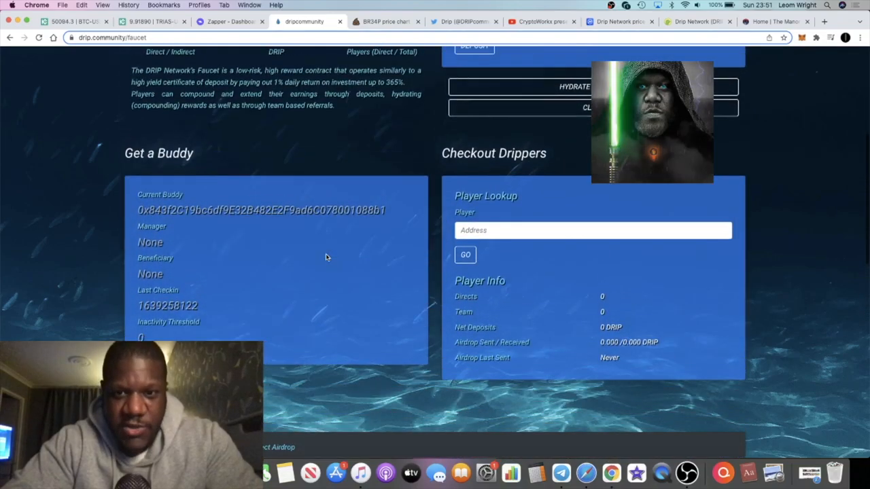
scroll(down, 3)
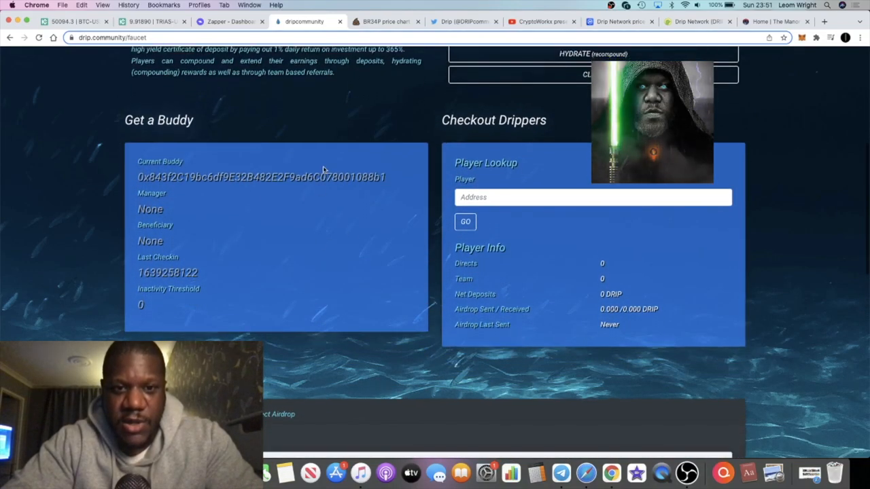
scroll(up, 3)
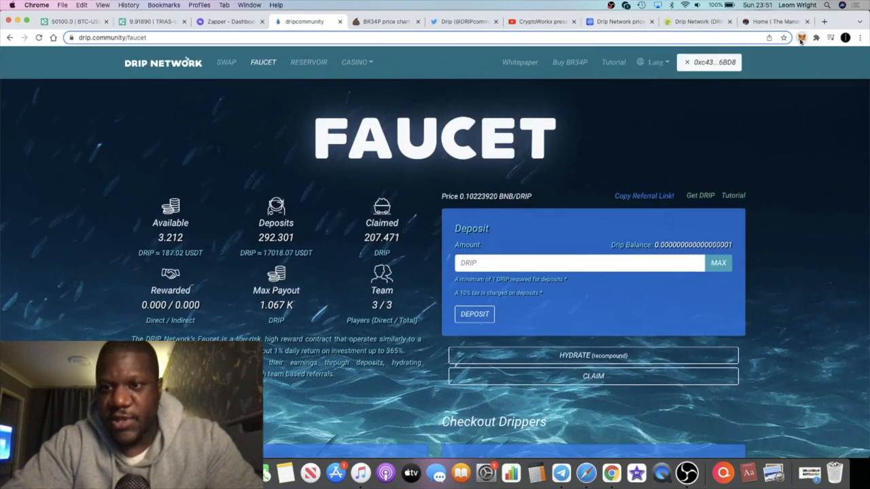
mouse_move(806, 93)
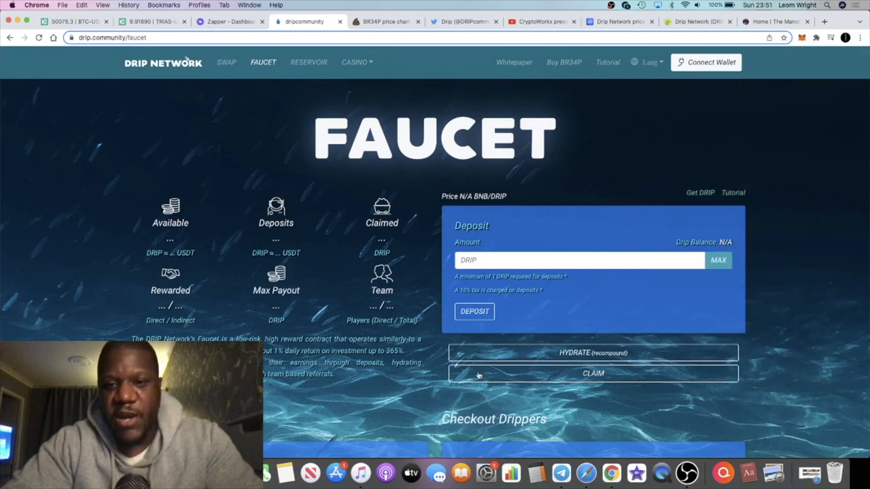
- Scroll down to the Faucet's Buddy address field and back up
scroll(down, 3)
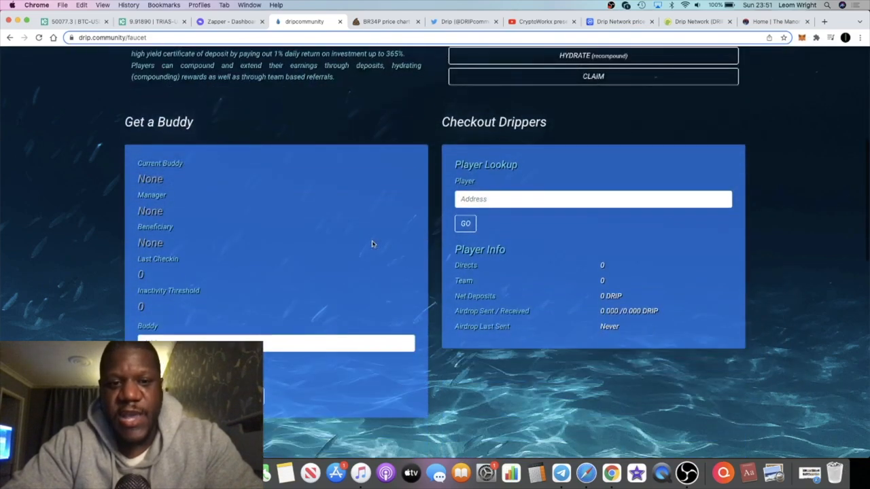
mouse_move(367, 118)
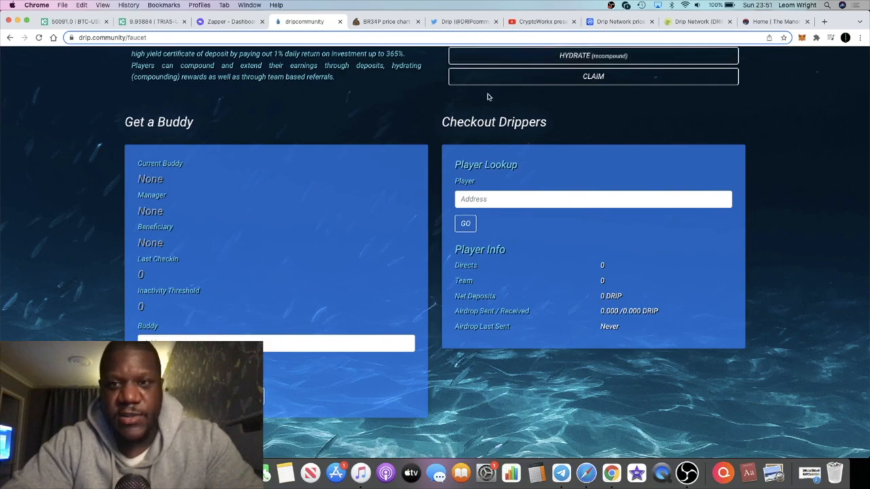
scroll(down, 3)
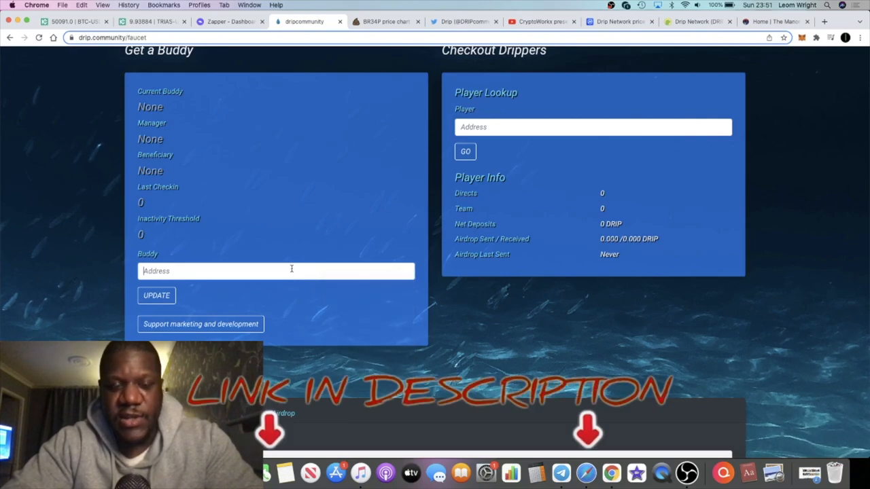
scroll(down, 3)
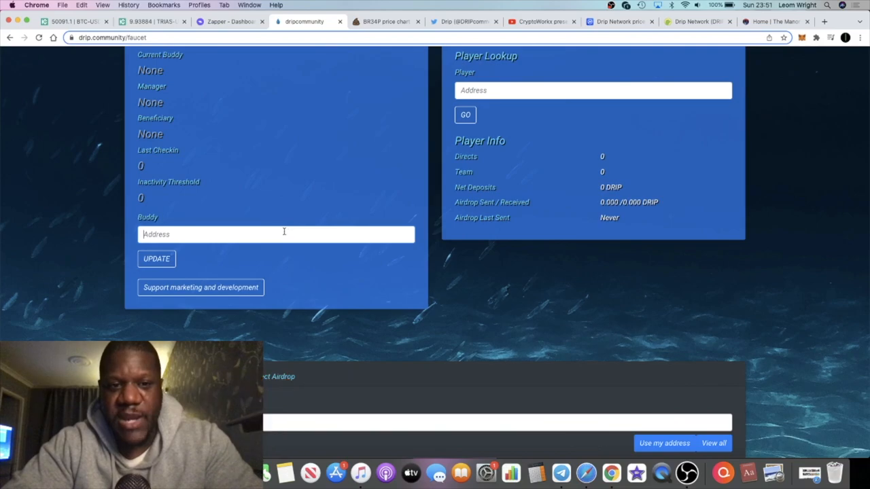
scroll(up, 3)
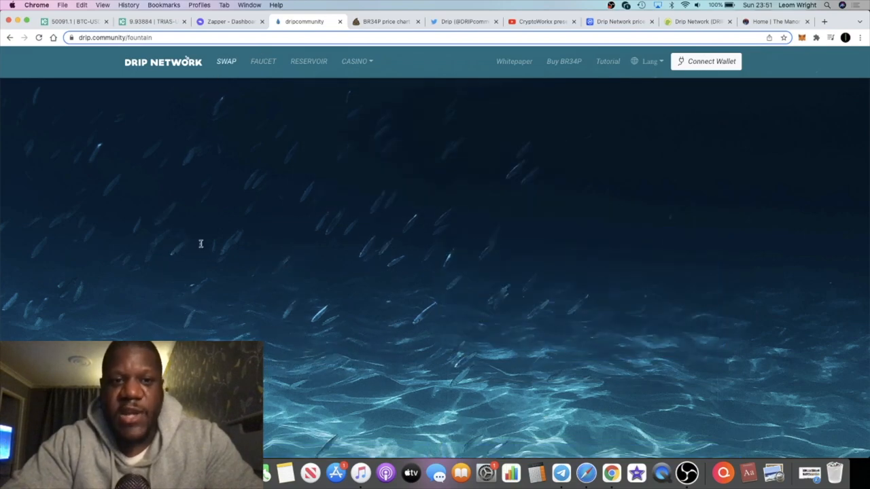
- Reopen the Faucet page without a wallet connected, its stats showing blank placeholders
scroll(down, 3)
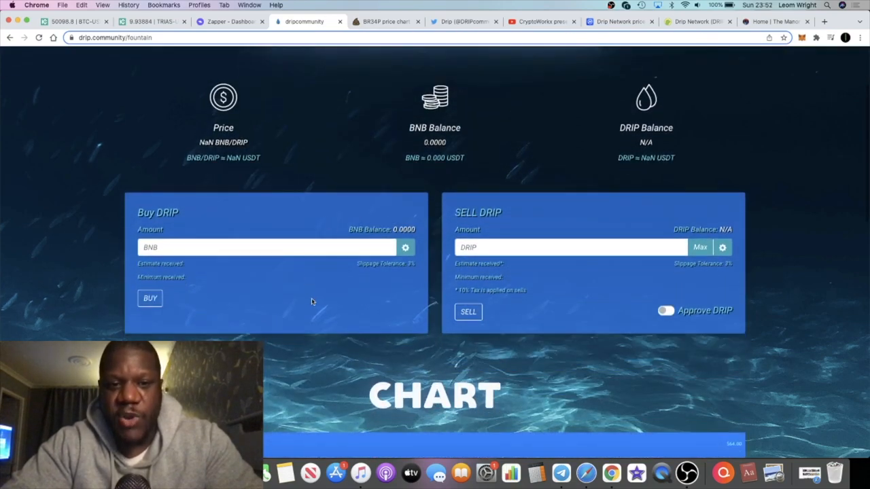
scroll(up, 3)
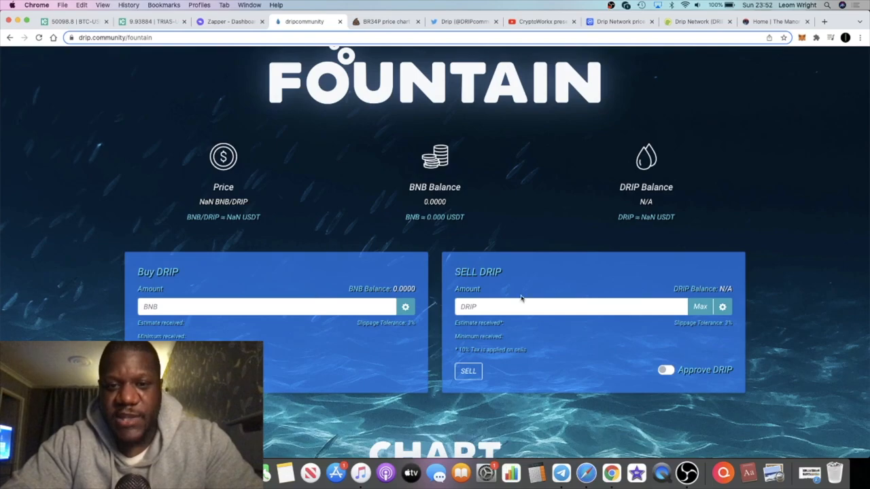
scroll(up, 3)
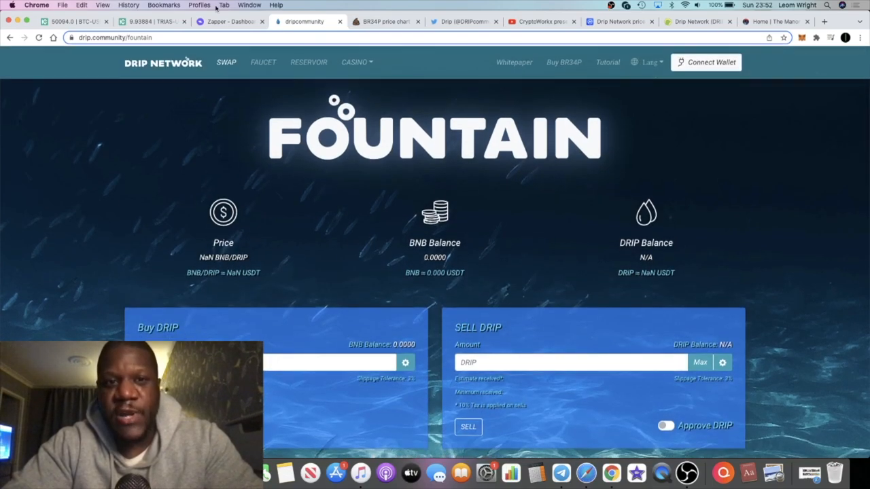
click(263, 62)
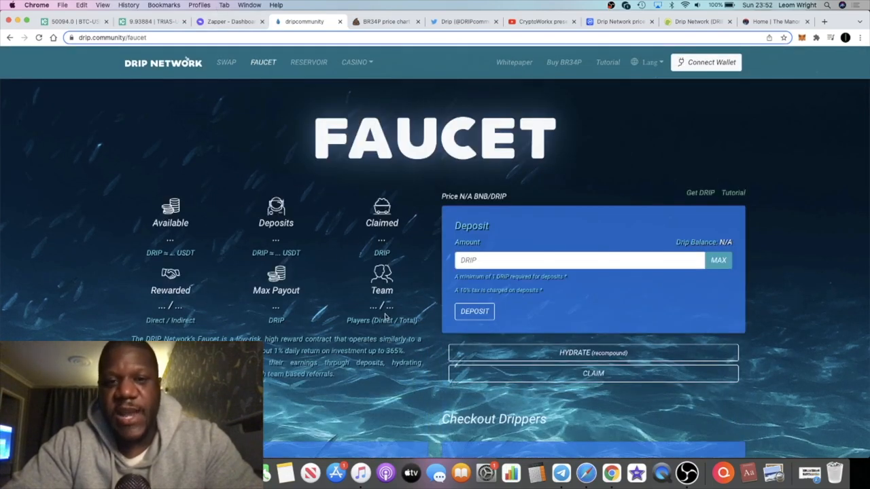
- Scroll through the Faucet's deposit, buddy and player lookup sections, then back to the top
scroll(down, 3)
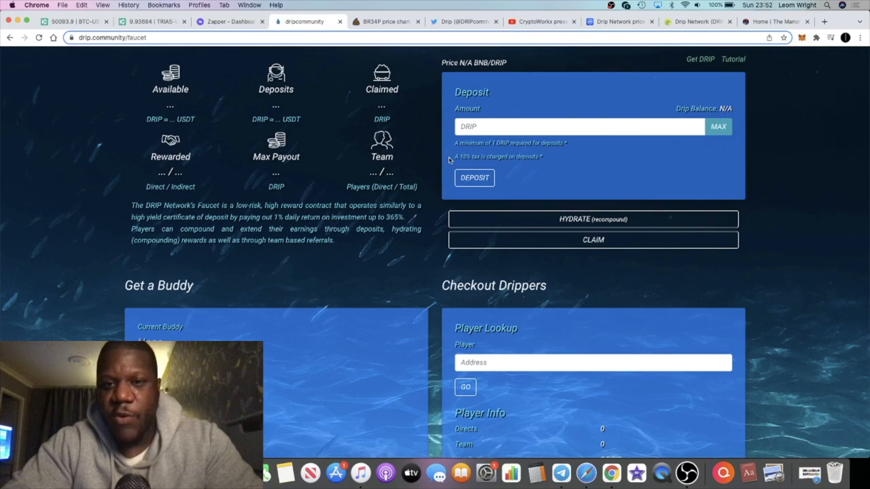
scroll(down, 3)
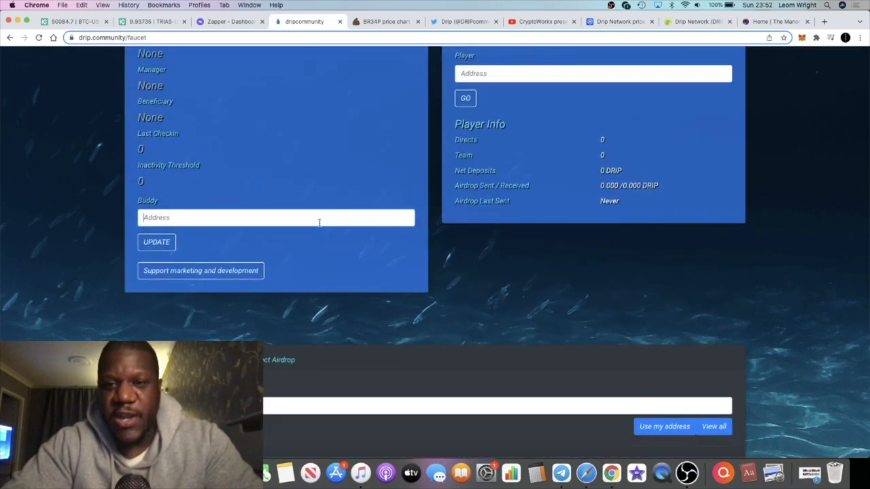
scroll(up, 3)
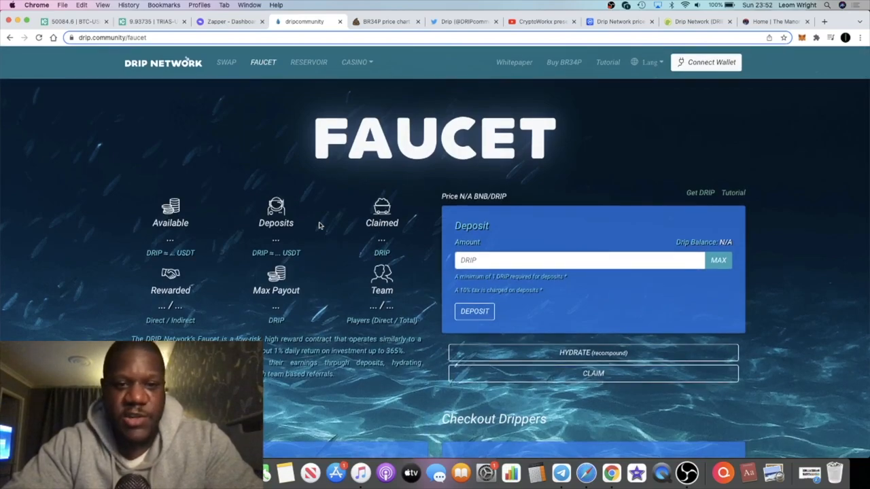
scroll(down, 3)
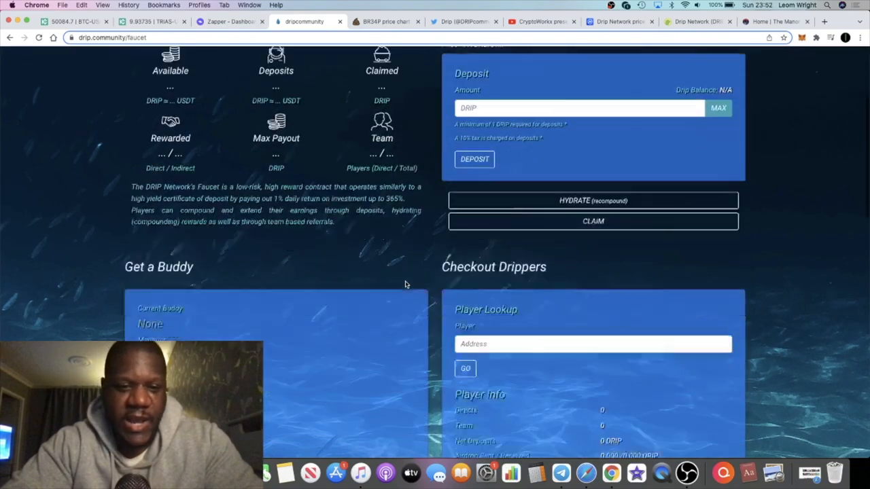
scroll(up, 3)
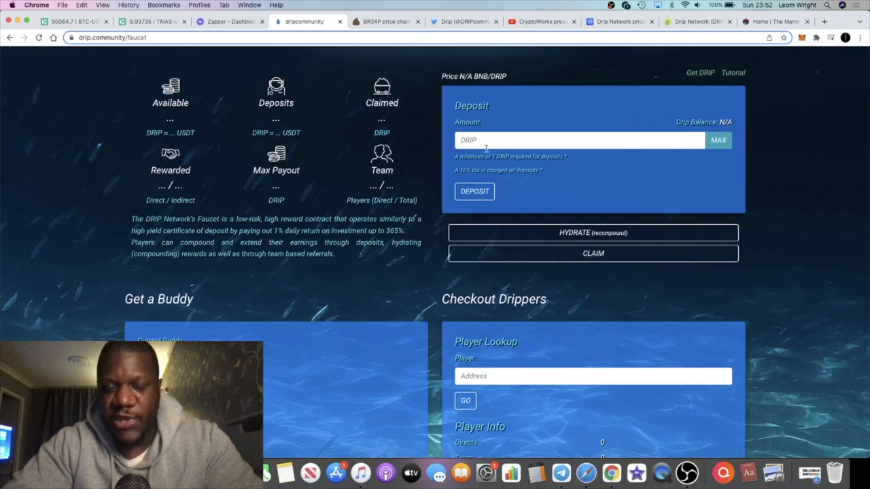
scroll(up, 3)
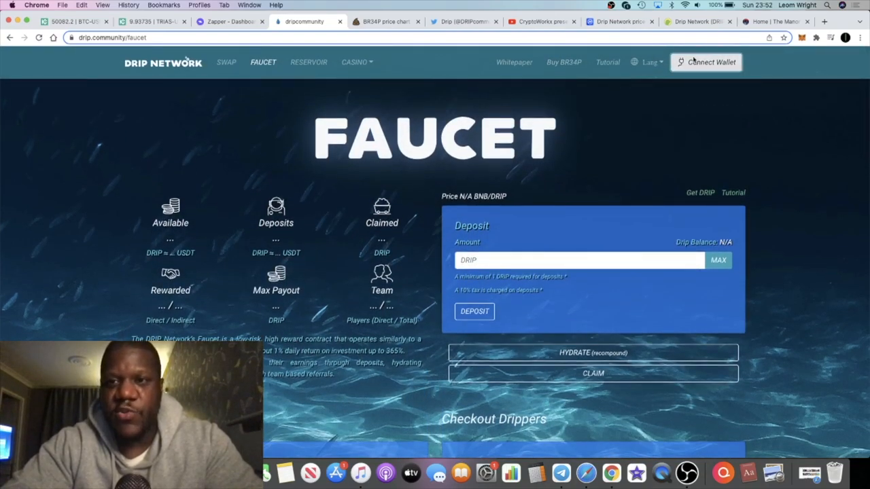
- Connect the wallet so the Faucet shows 3.216 DRIP available and 292.301 deposited
click(706, 62)
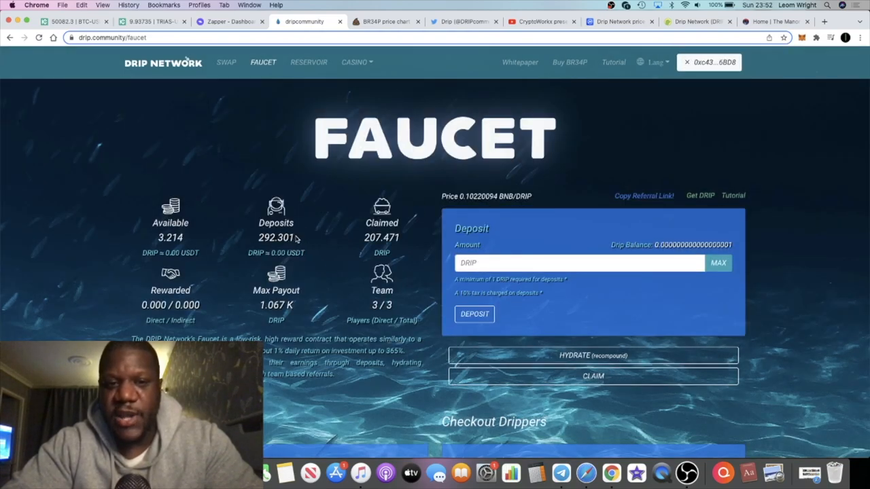
mouse_move(348, 203)
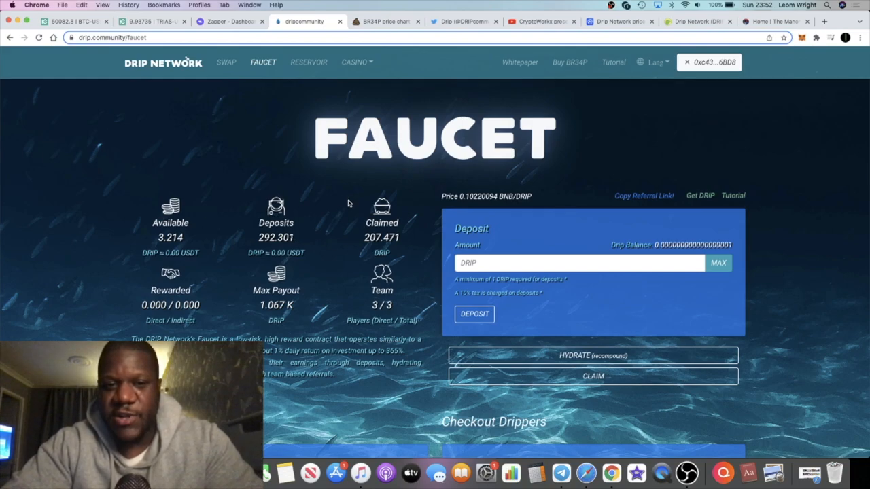
mouse_move(327, 256)
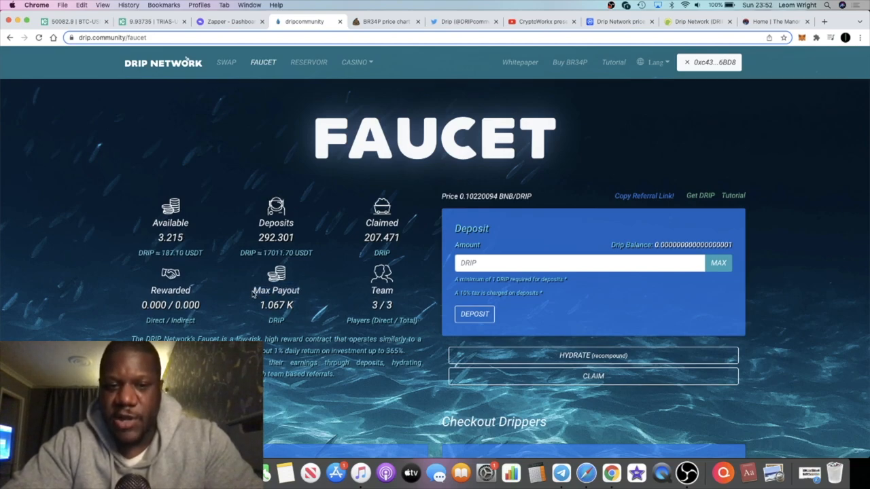
mouse_move(304, 322)
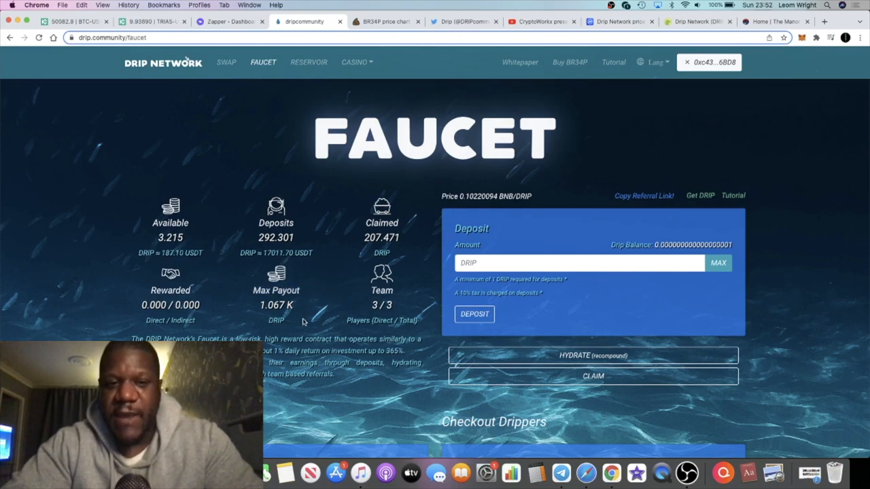
mouse_move(371, 297)
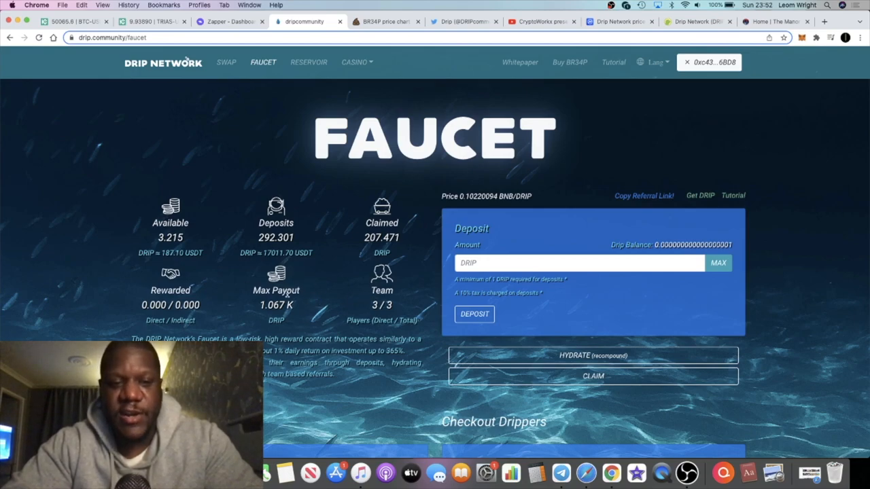
mouse_move(201, 268)
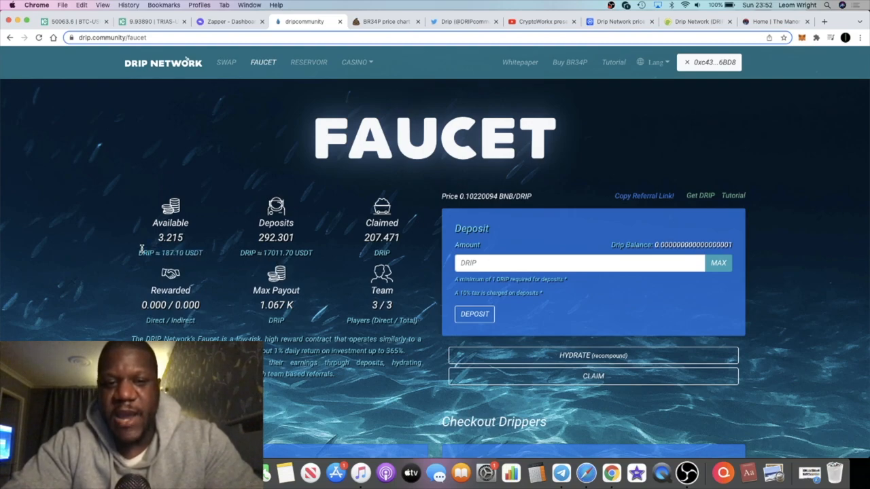
double_click(286, 253)
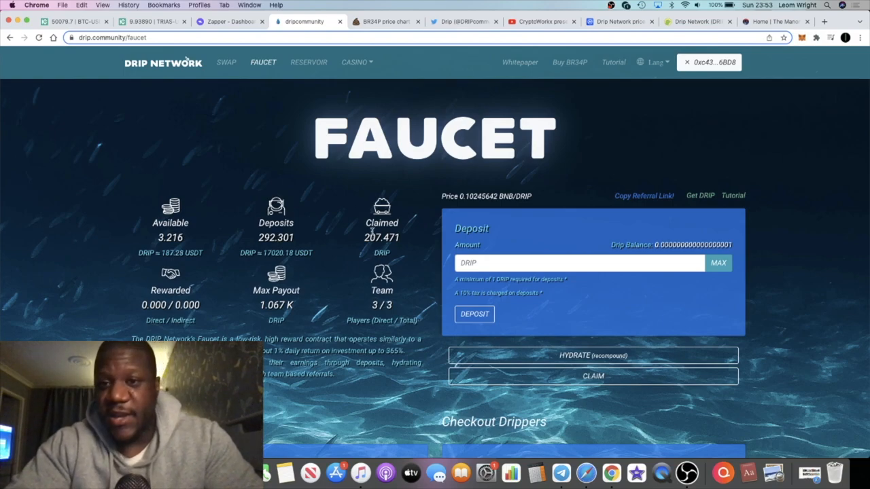
scroll(down, 3)
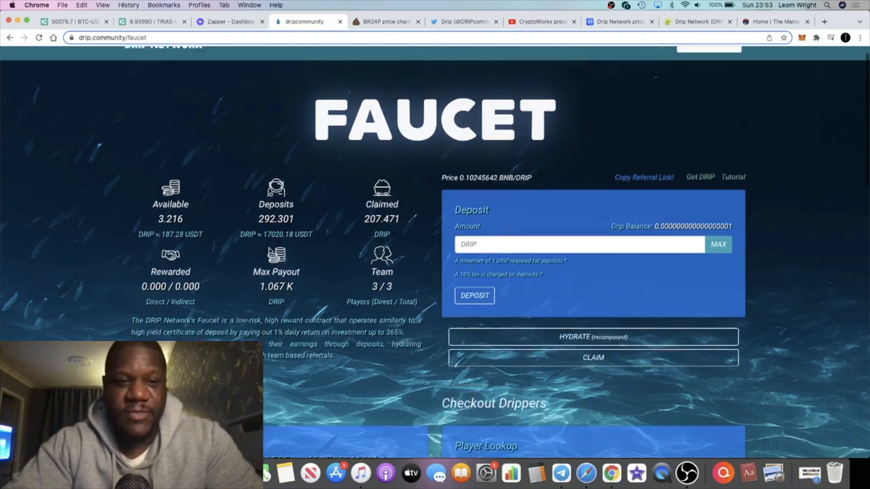
scroll(down, 3)
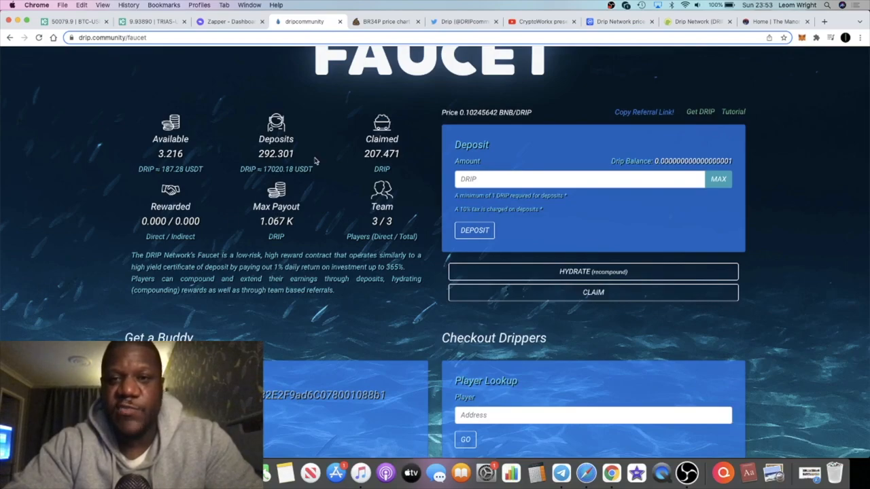
scroll(up, 3)
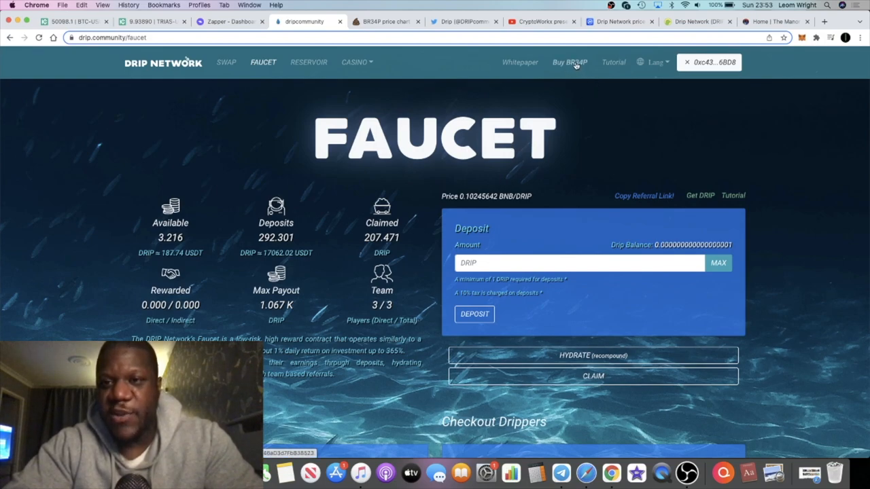
mouse_move(520, 71)
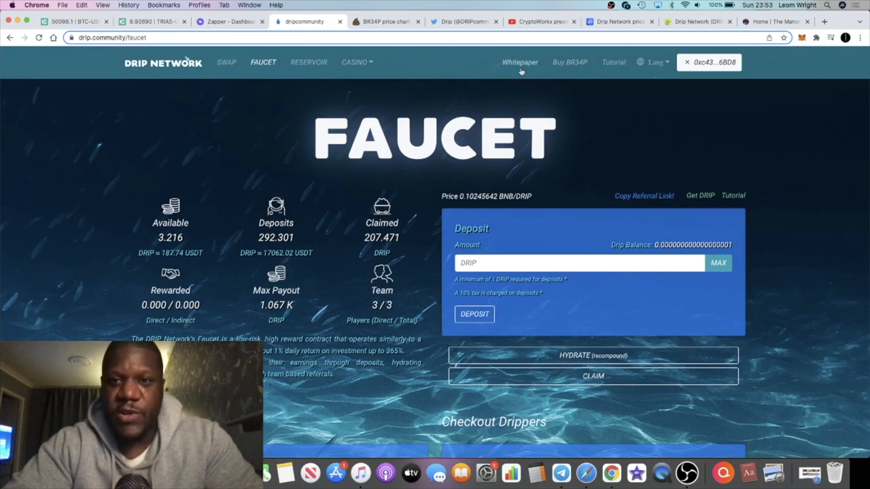
- Open the DRIP Light Paper and scroll through its token, tax and referral pages
click(520, 62)
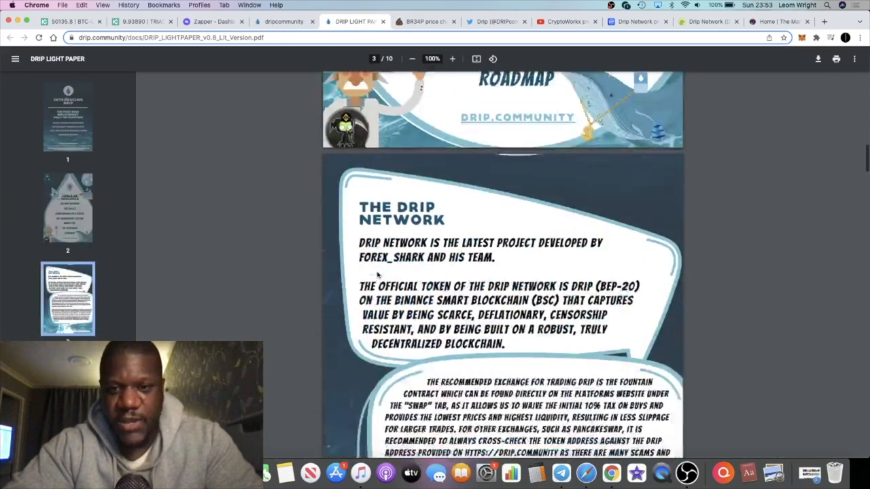
scroll(down, 3)
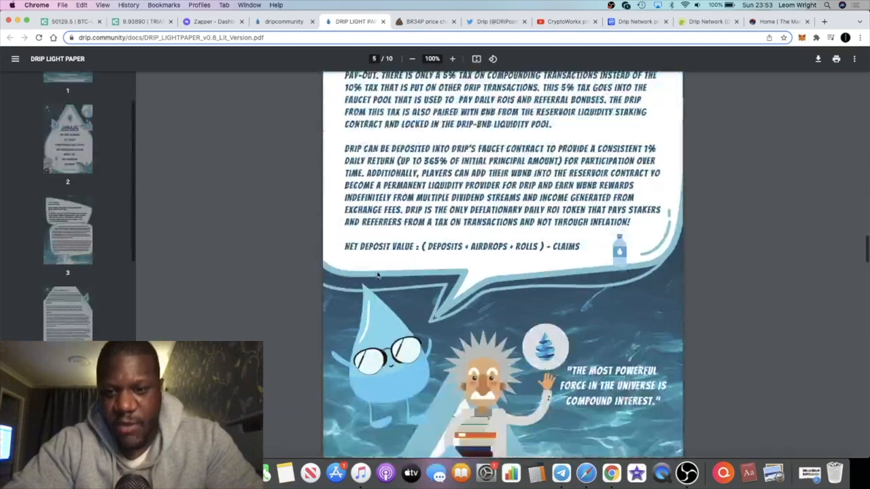
scroll(down, 3)
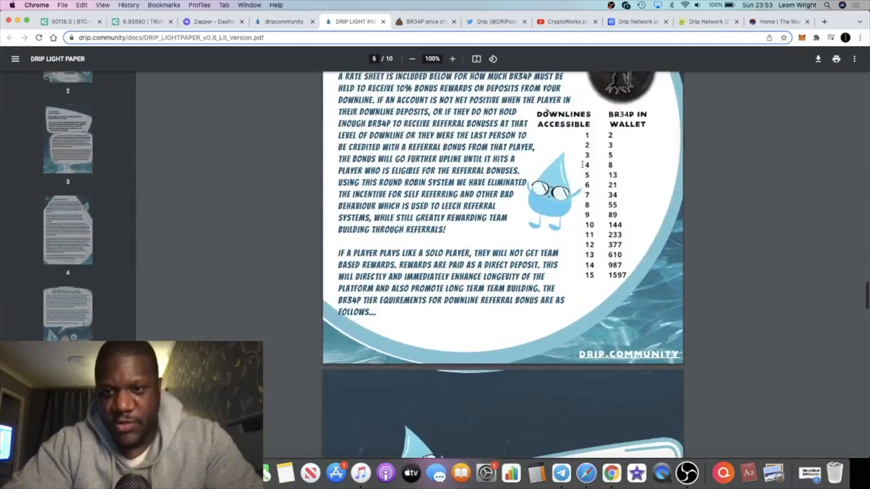
scroll(up, 3)
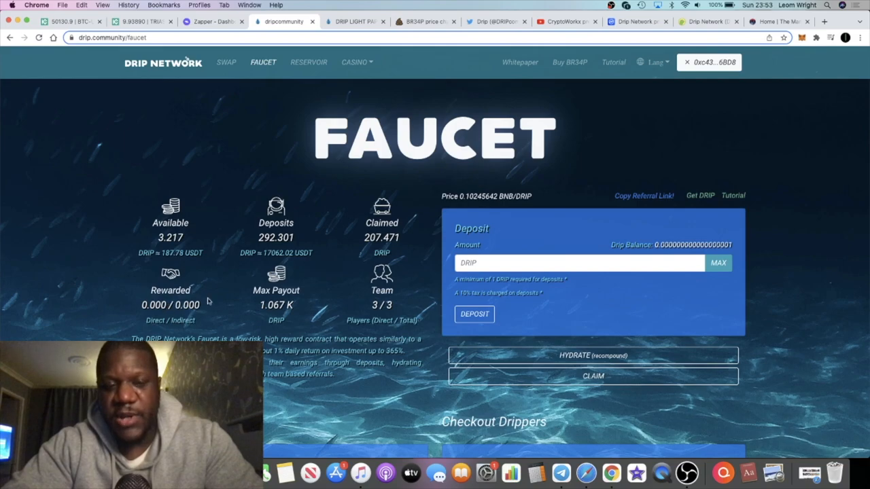
mouse_move(202, 310)
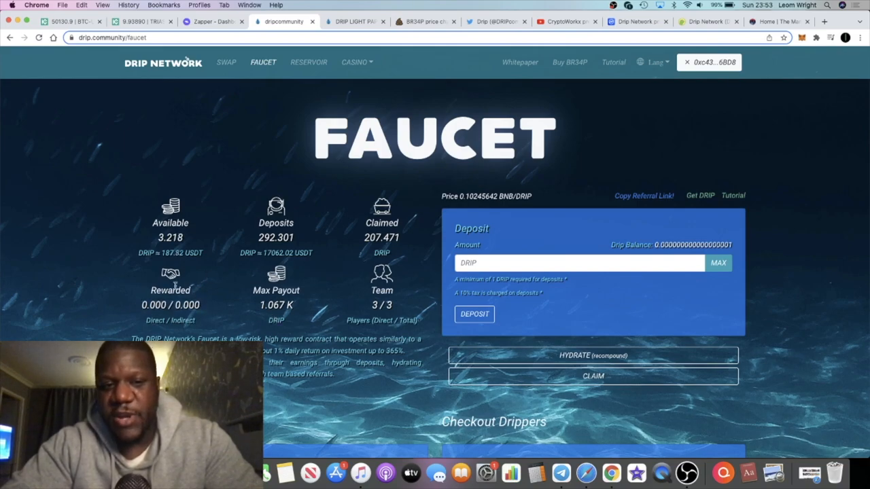
- Scroll down to Get a Buddy to check the current buddy, then back up
scroll(down, 3)
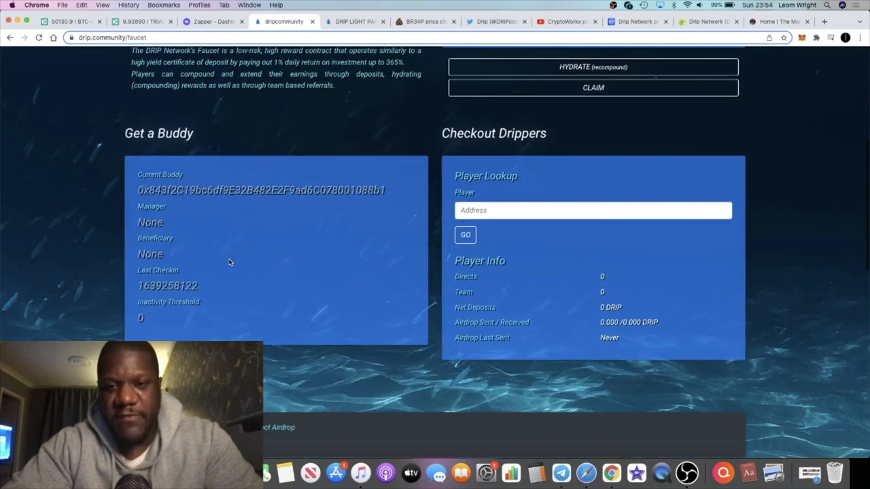
scroll(up, 3)
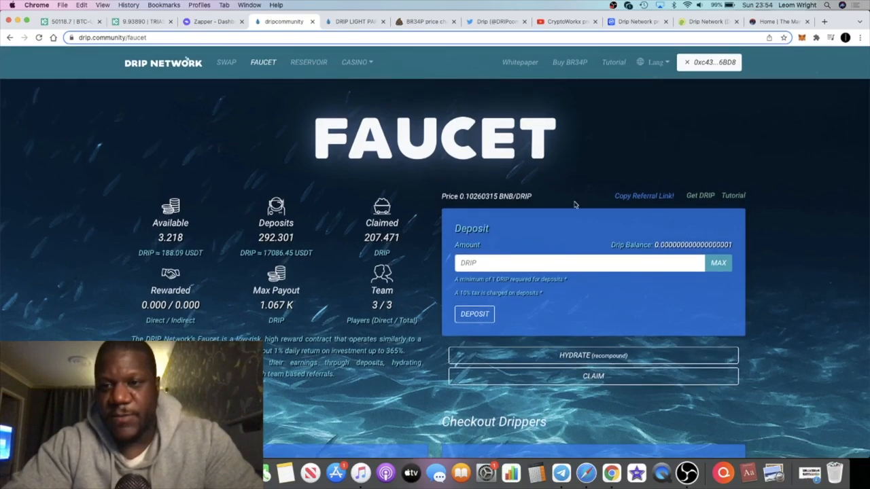
mouse_move(636, 21)
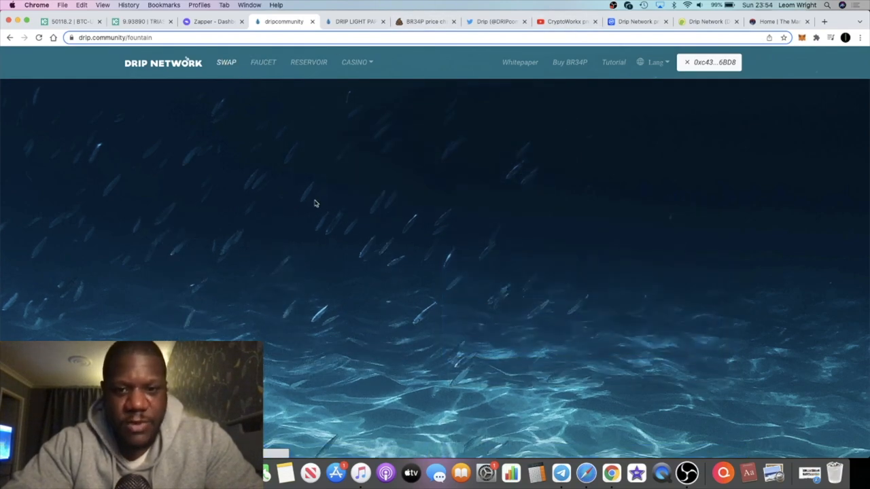
- Switch the Fountain DRIP chart to a longer timeframe and scroll back to the page top
scroll(down, 3)
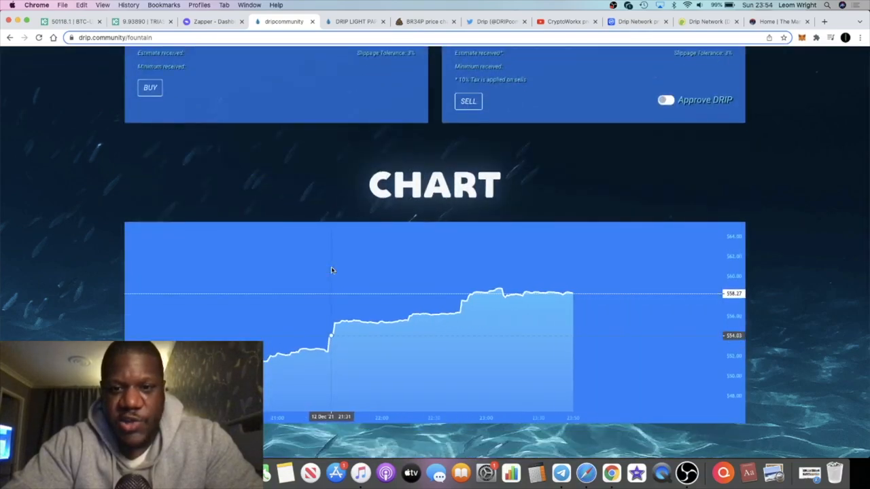
click(666, 100)
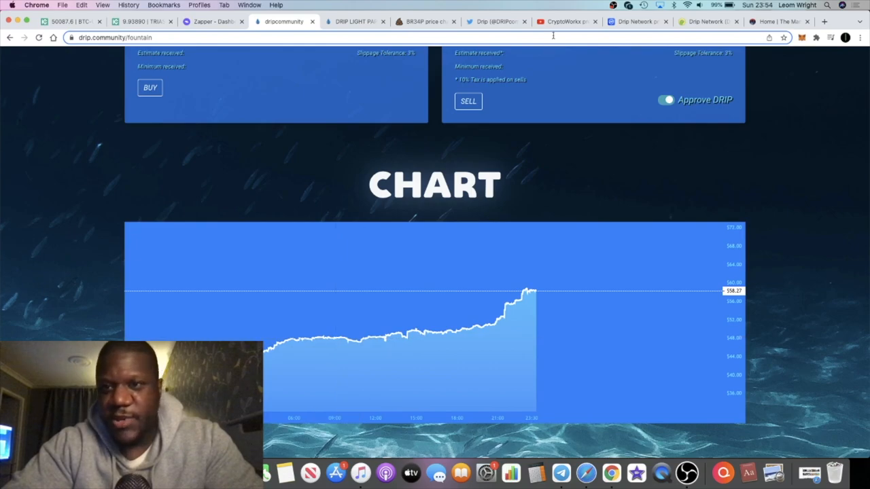
mouse_move(636, 21)
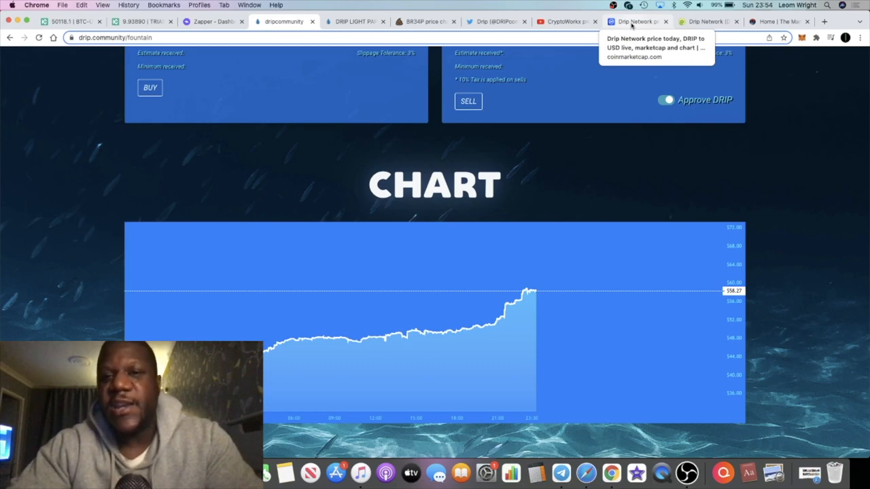
mouse_move(589, 176)
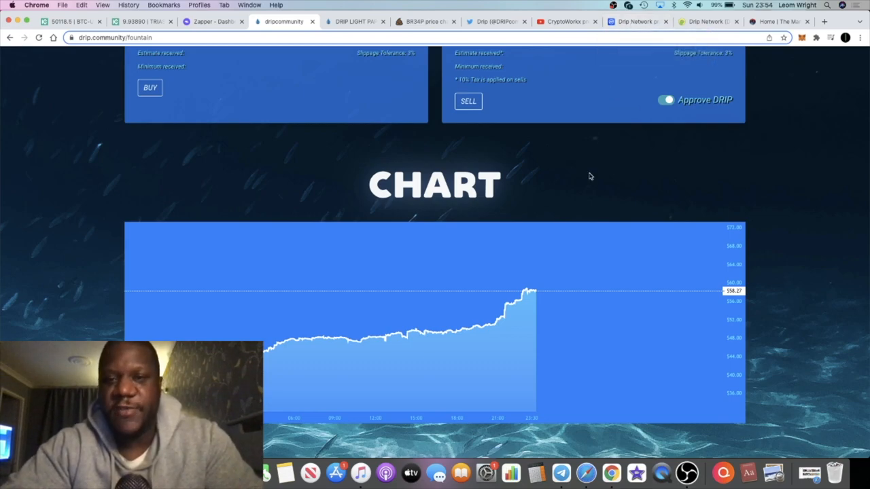
scroll(up, 3)
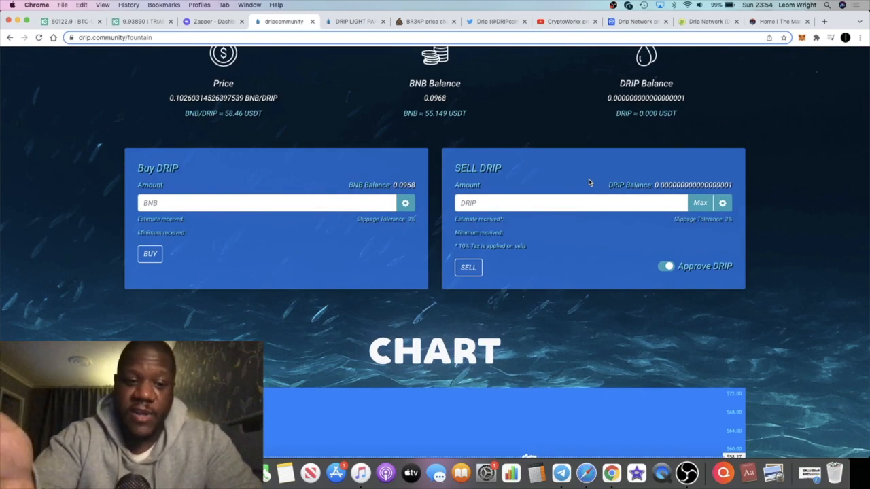
scroll(up, 3)
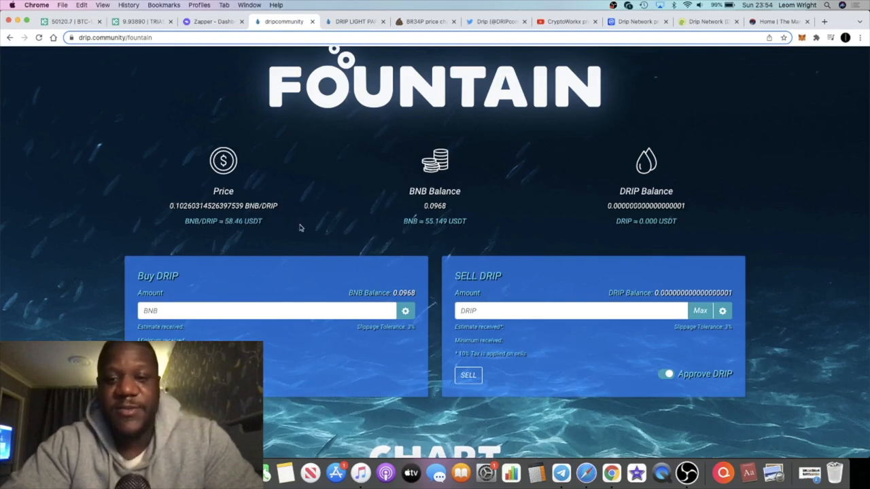
scroll(down, 3)
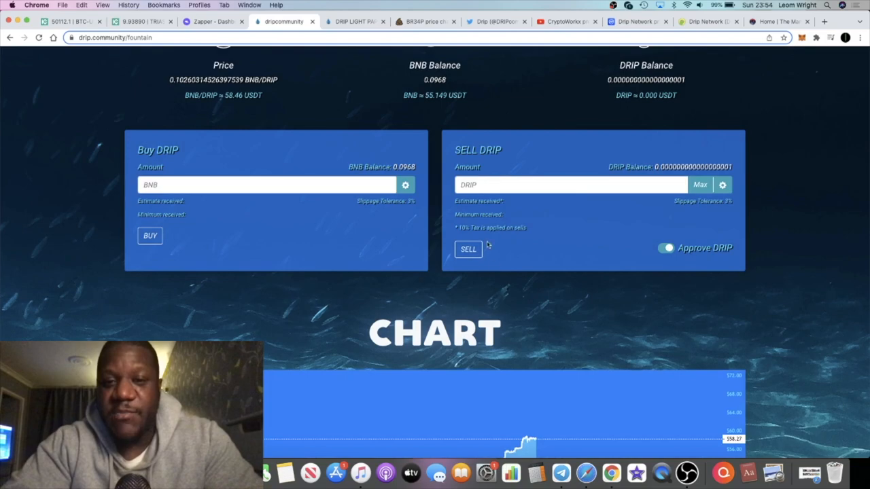
scroll(up, 3)
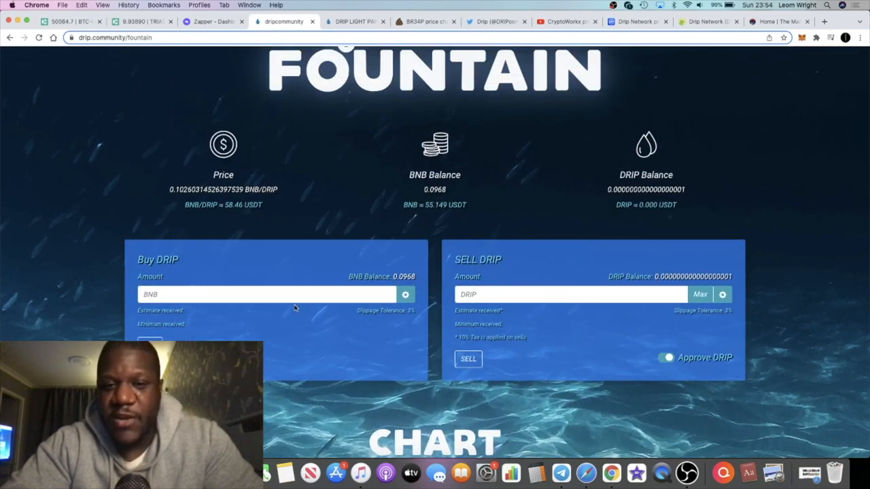
mouse_move(271, 282)
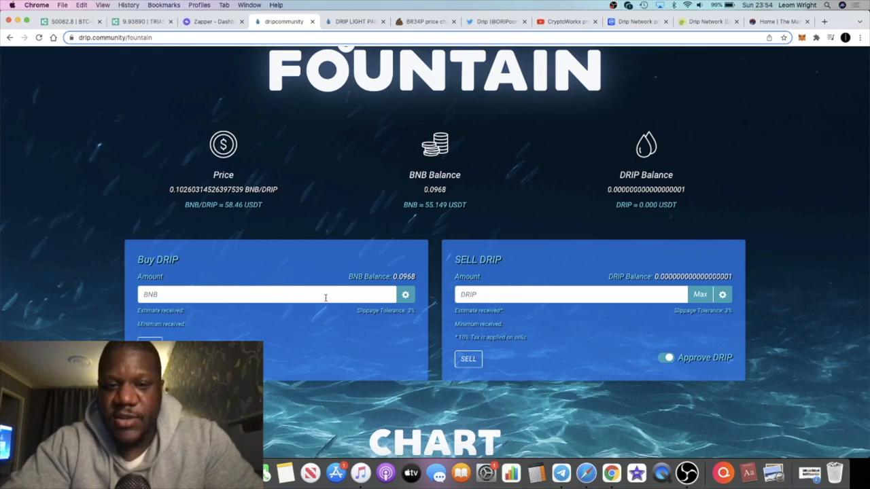
mouse_move(296, 286)
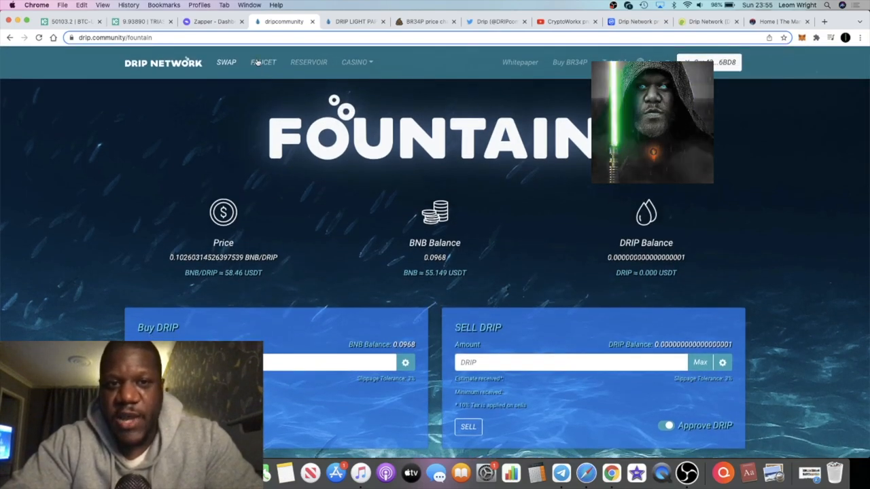
- Open the Faucet page and scroll its stats, showing 3.220 DRIP available
click(263, 62)
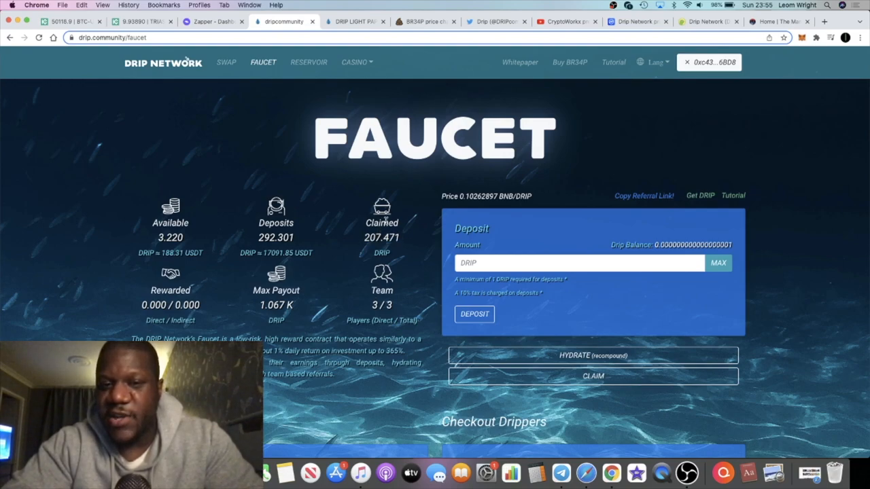
scroll(down, 3)
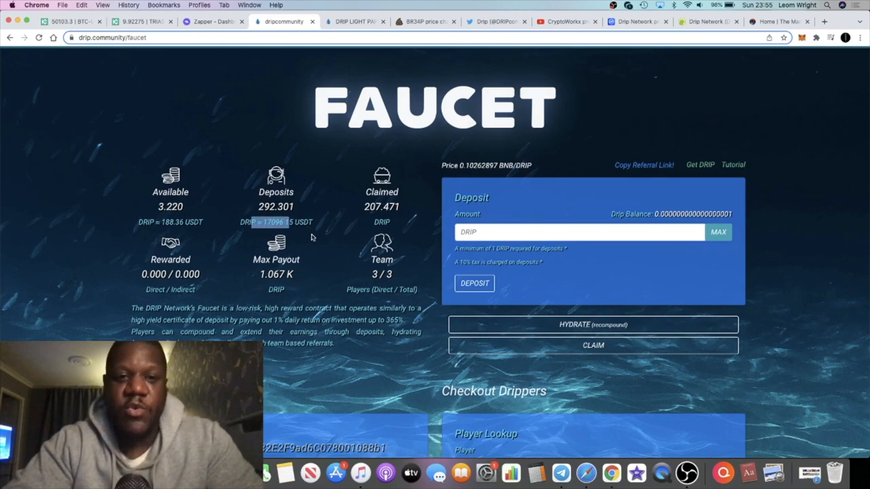
scroll(down, 3)
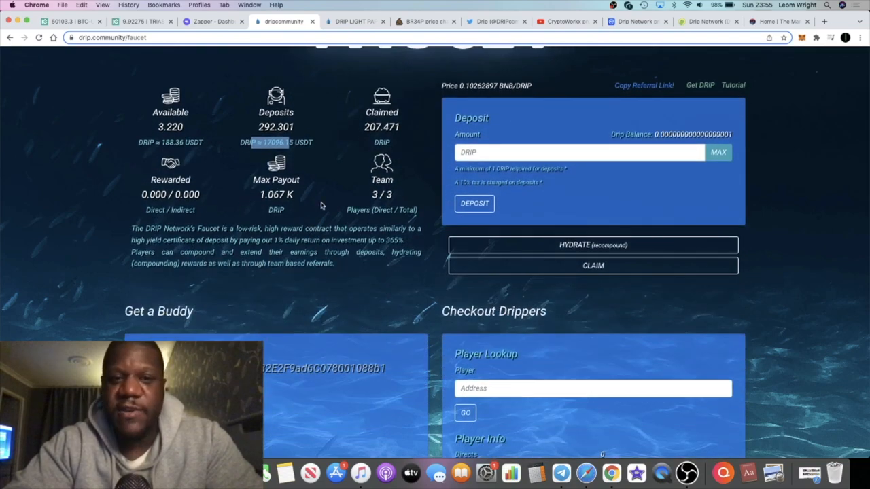
scroll(up, 3)
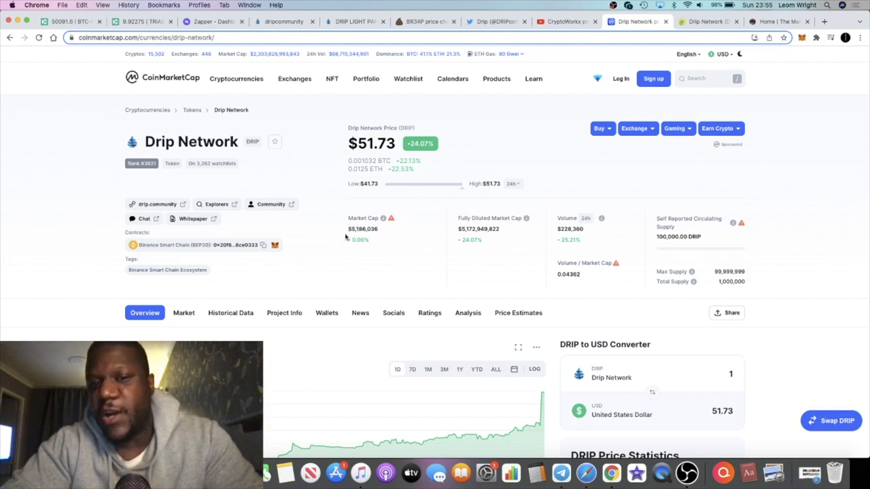
mouse_move(379, 159)
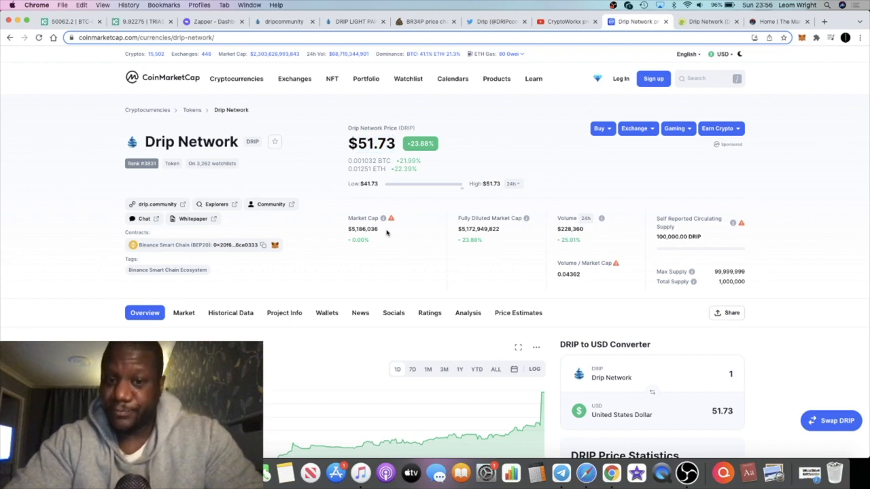
mouse_move(429, 197)
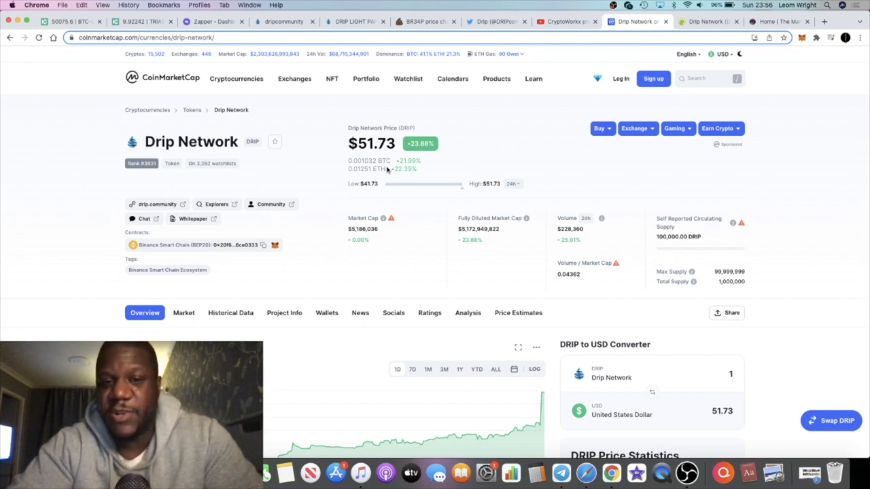
mouse_move(466, 133)
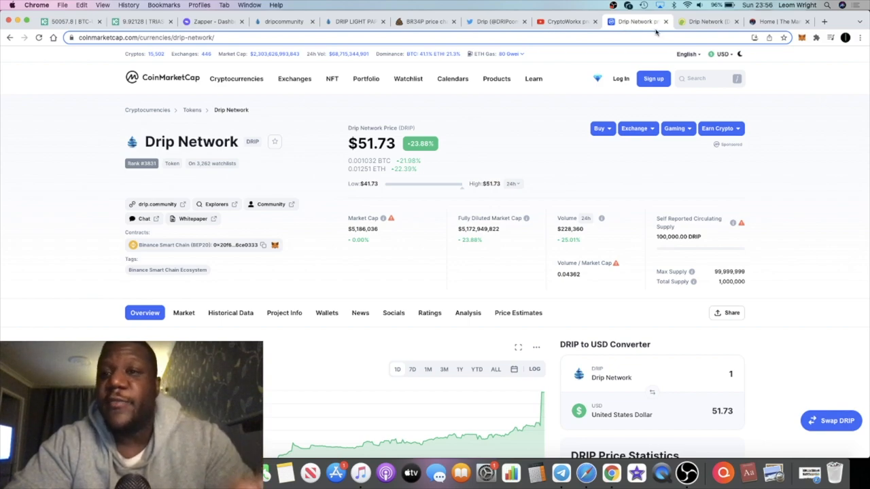
mouse_move(706, 21)
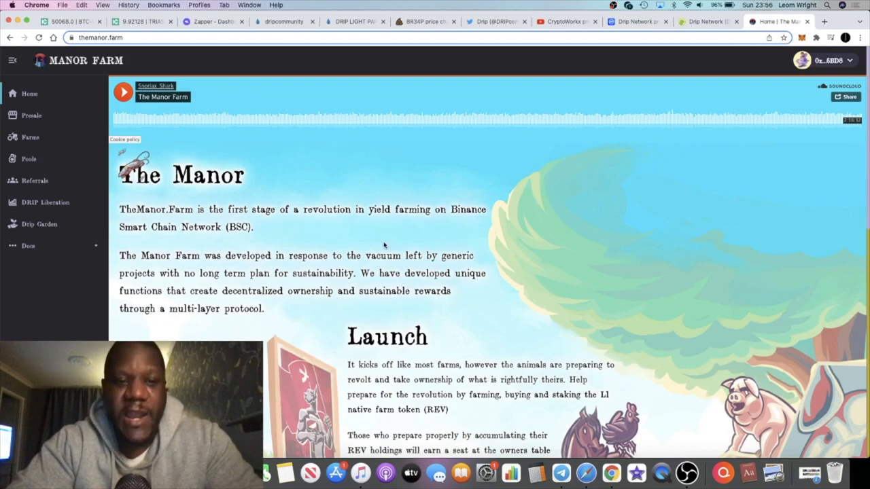
- Scroll The Manor Farm home page to Accumulating REV To Win, then open Drip Garden
scroll(down, 3)
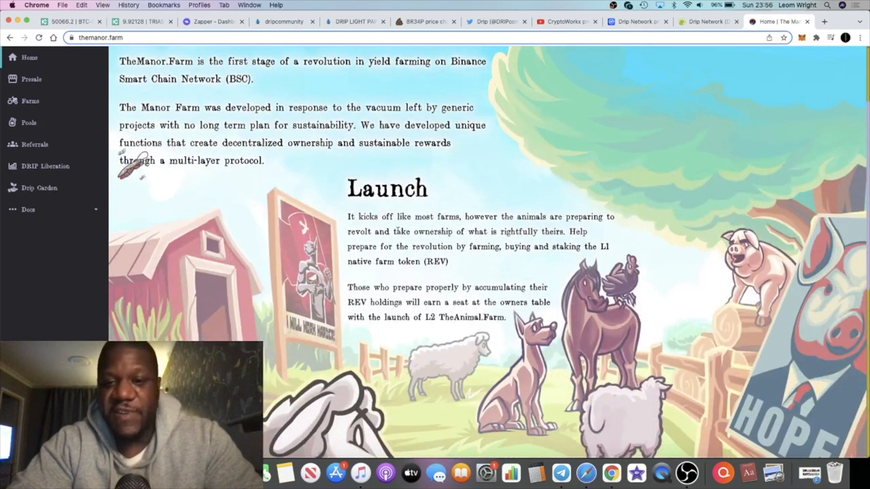
scroll(down, 3)
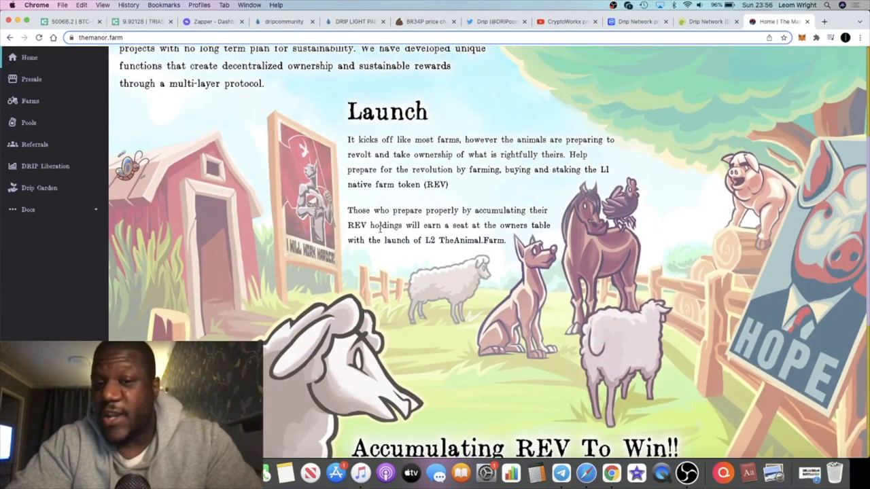
scroll(down, 3)
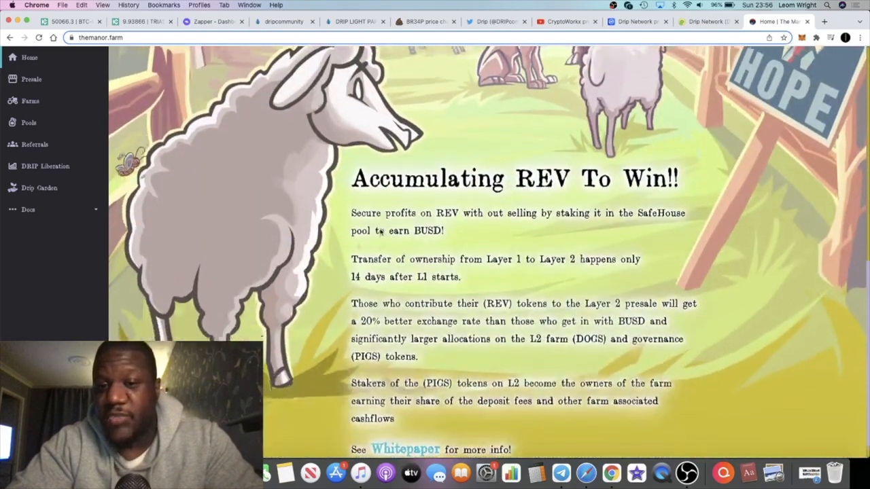
scroll(up, 3)
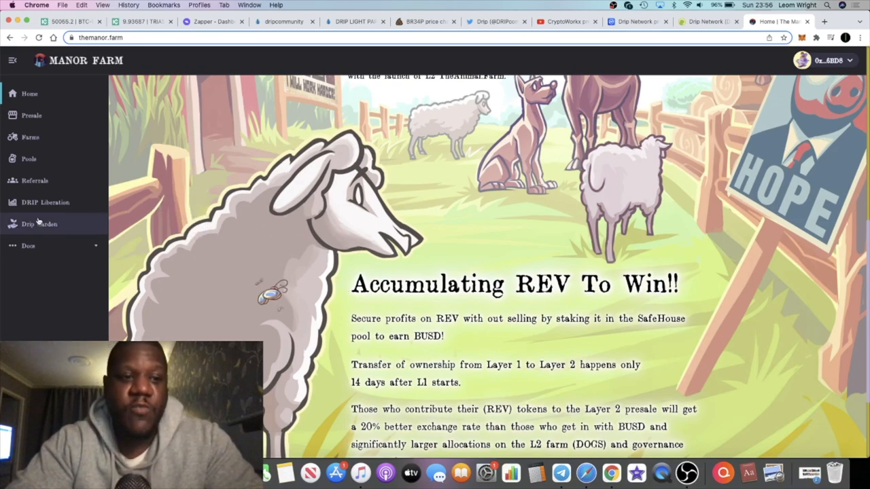
click(38, 224)
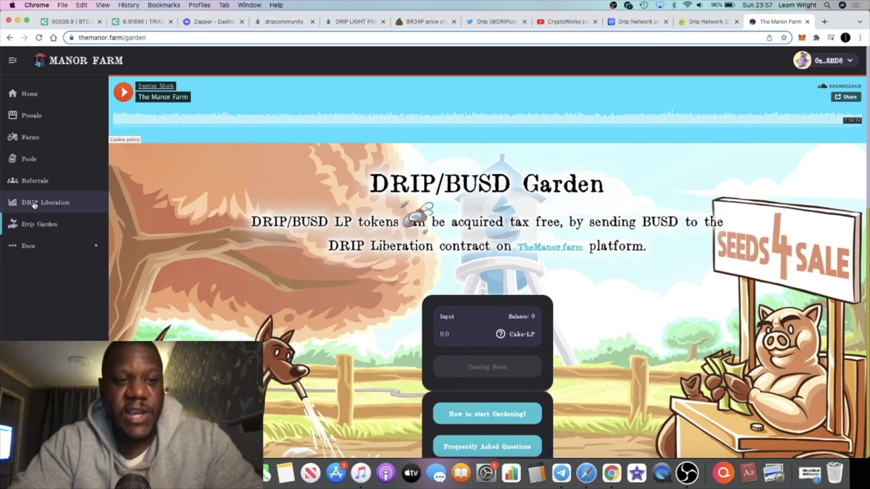
- Skim the Drip Liberation page, then open Farms listing REV/WBNB, REV/BUSD and DRIP/BUSD
click(45, 202)
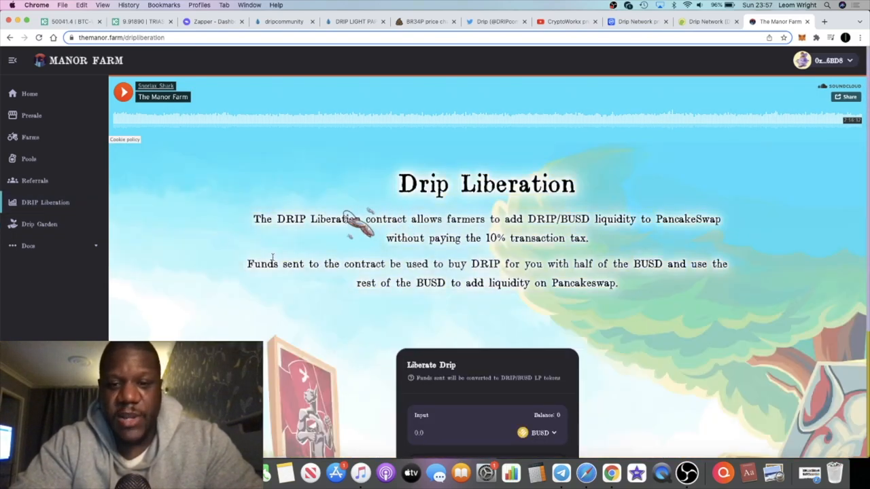
scroll(down, 3)
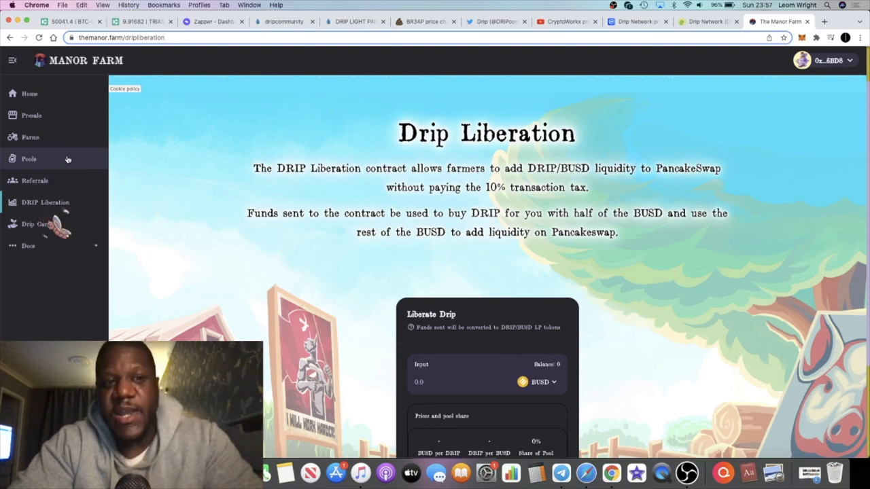
click(30, 138)
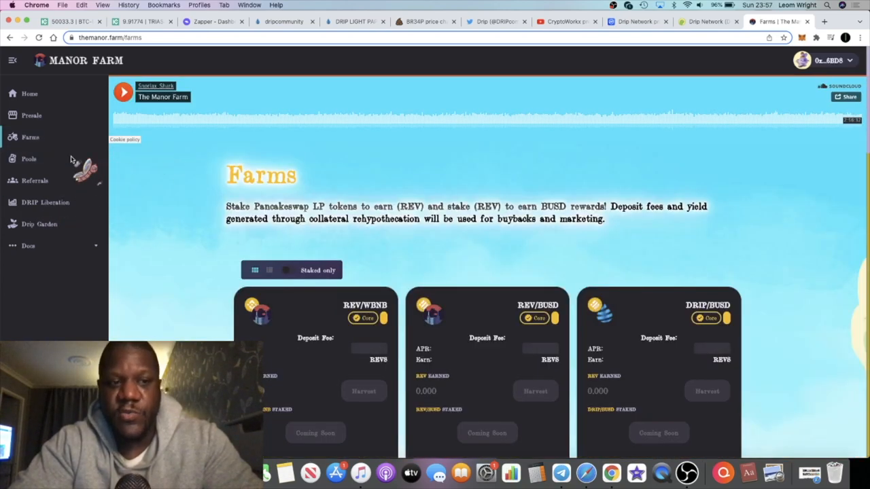
- View the REV, BUSD and ETH pools, return home, then switch to Drip's Twitter profile
click(28, 158)
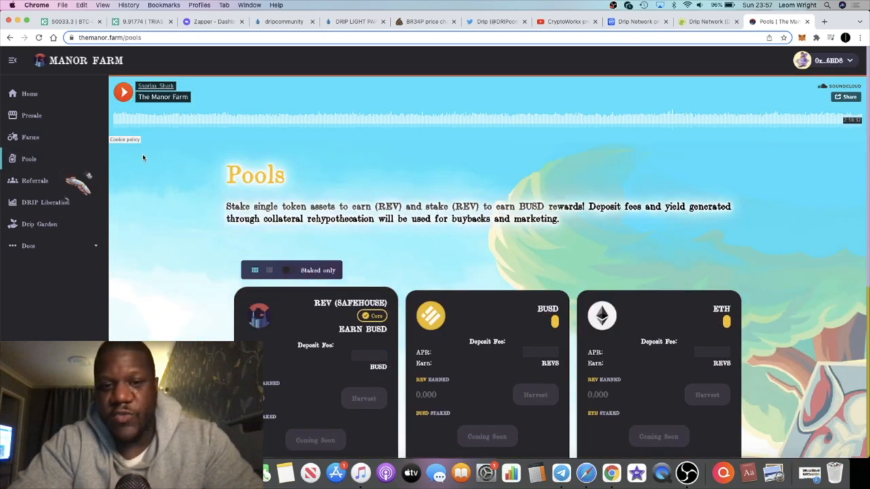
click(29, 94)
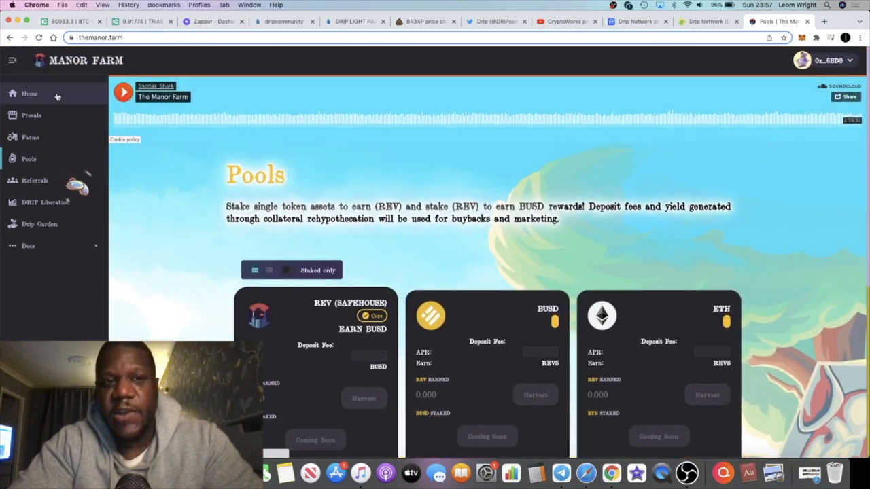
click(29, 94)
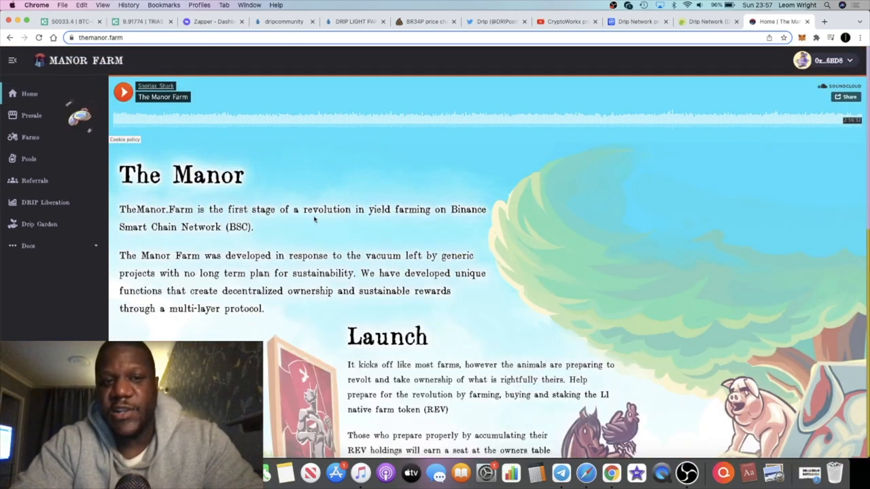
mouse_move(336, 196)
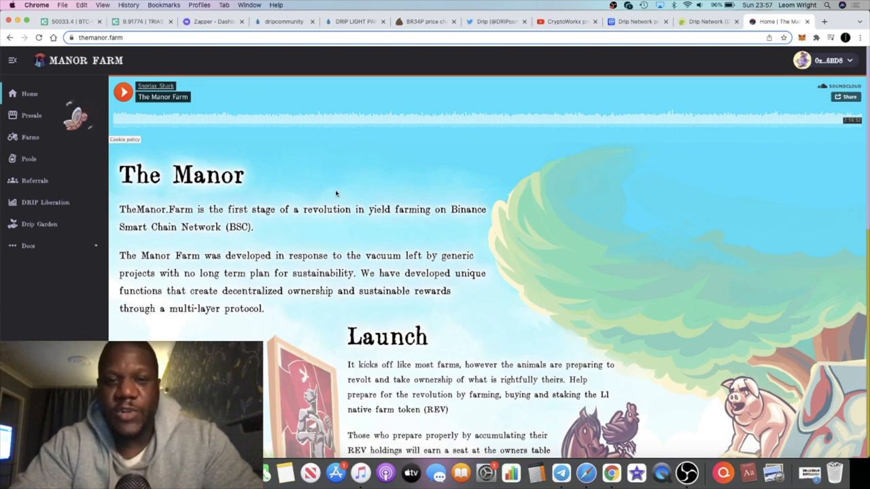
click(496, 21)
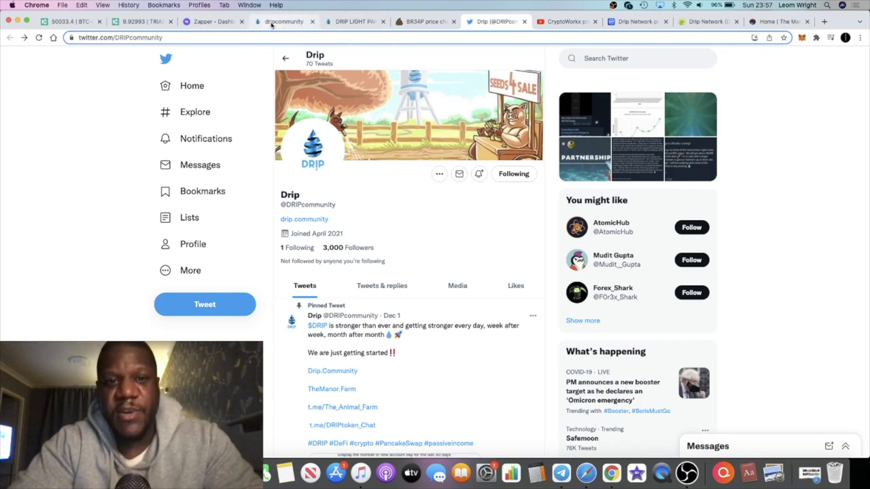
scroll(down, 3)
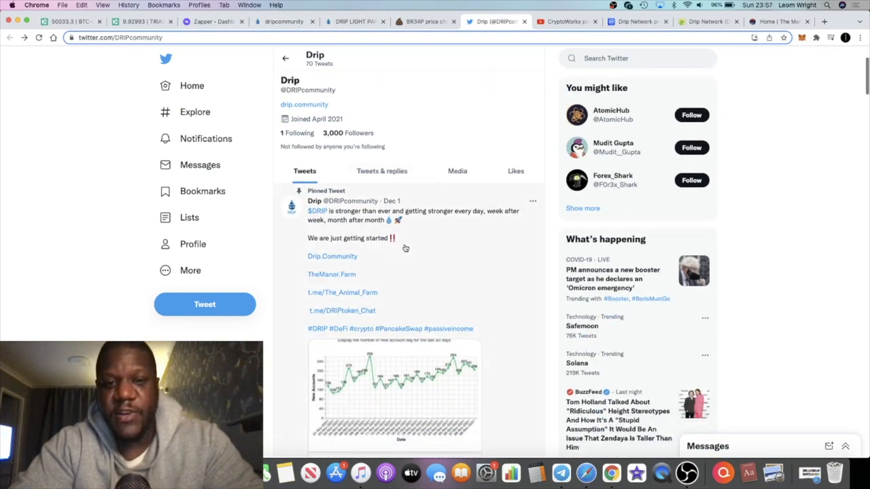
scroll(down, 3)
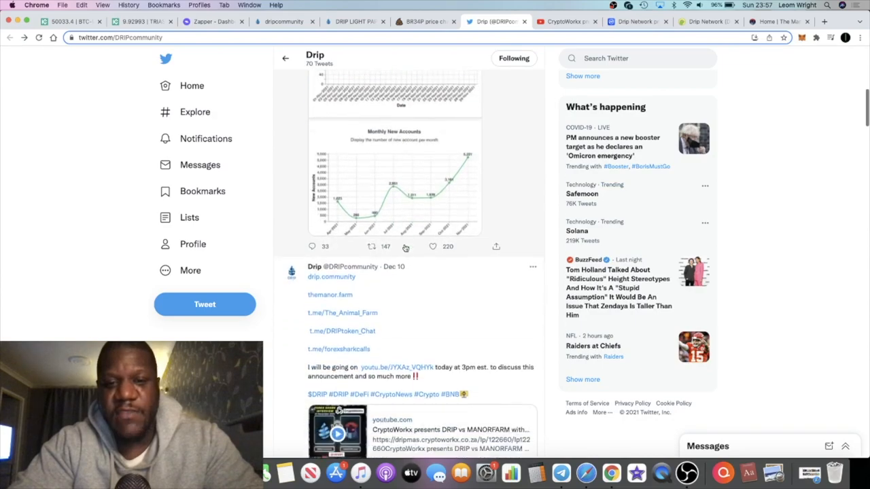
scroll(down, 3)
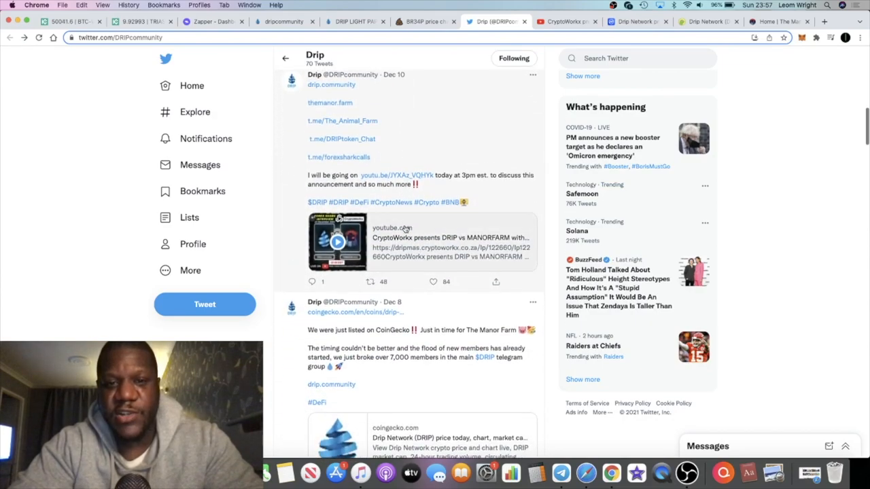
scroll(up, 3)
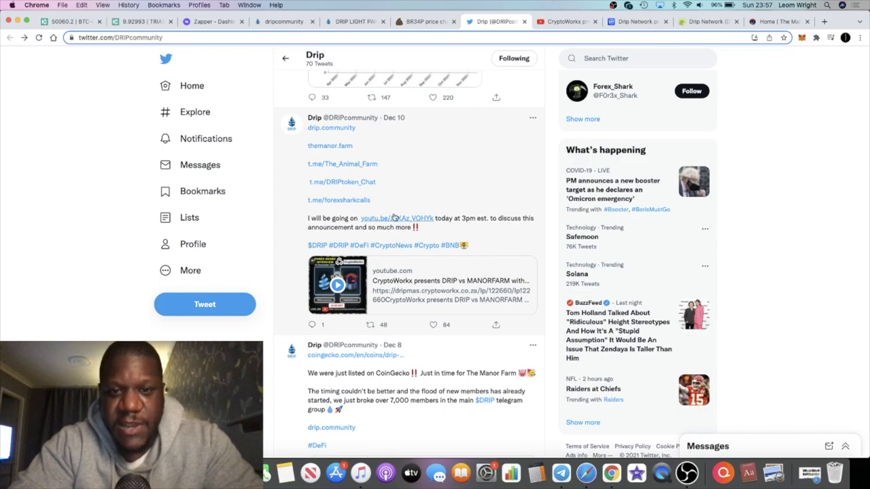
scroll(up, 3)
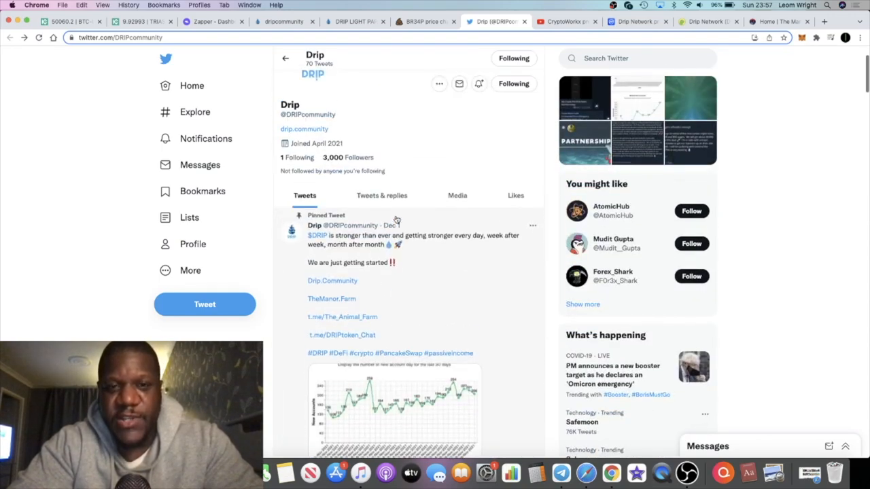
scroll(up, 3)
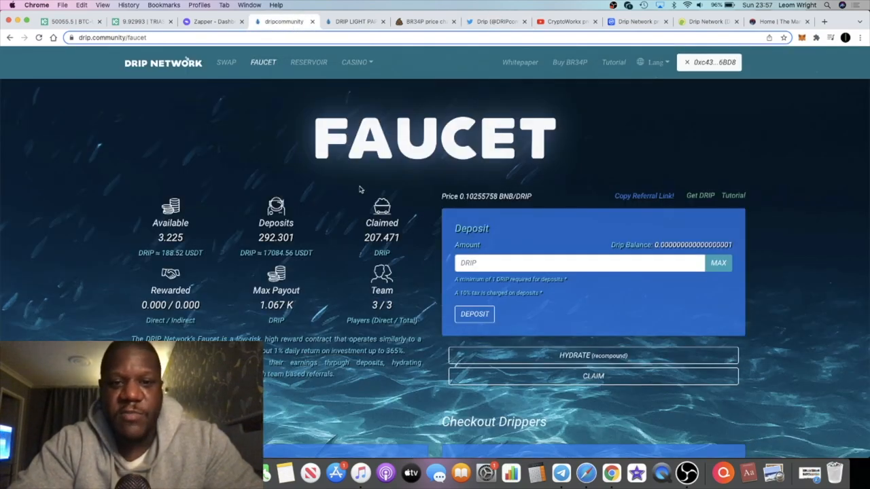
mouse_move(460, 188)
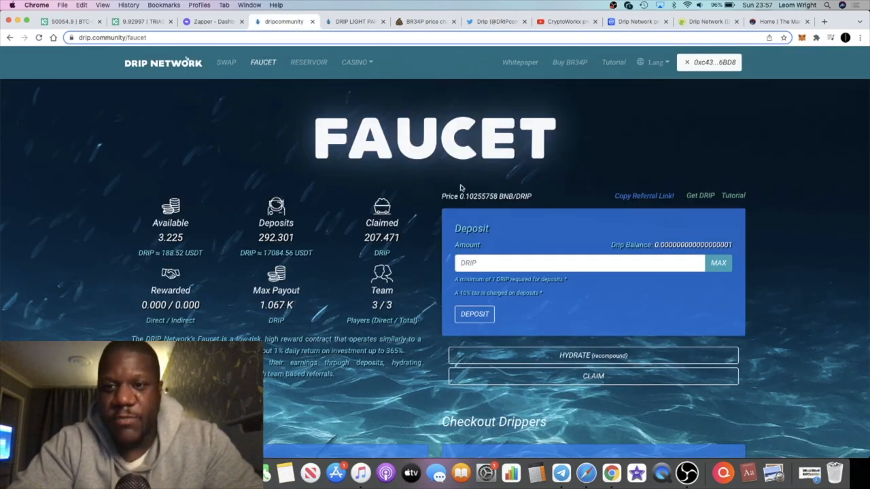
mouse_move(515, 130)
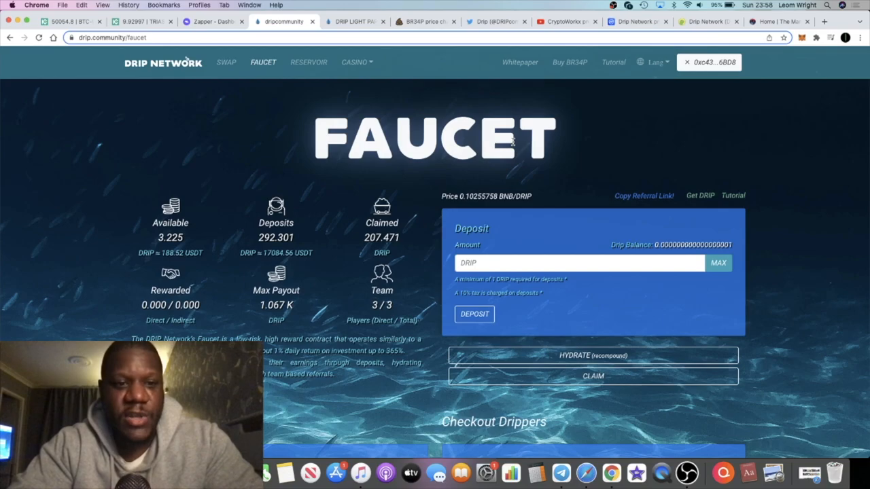
- Scroll the Faucet page showing 3.226 DRIP available (about 188.56 USDT) and 292.301 deposited
scroll(down, 3)
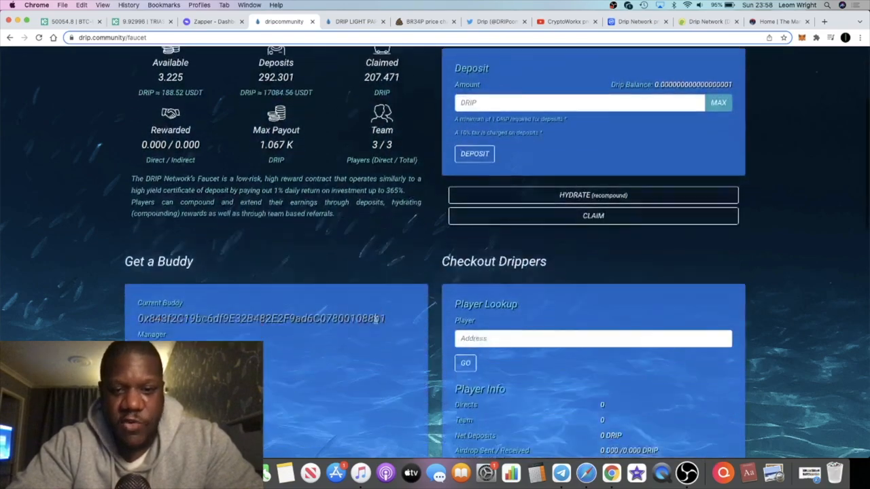
scroll(up, 3)
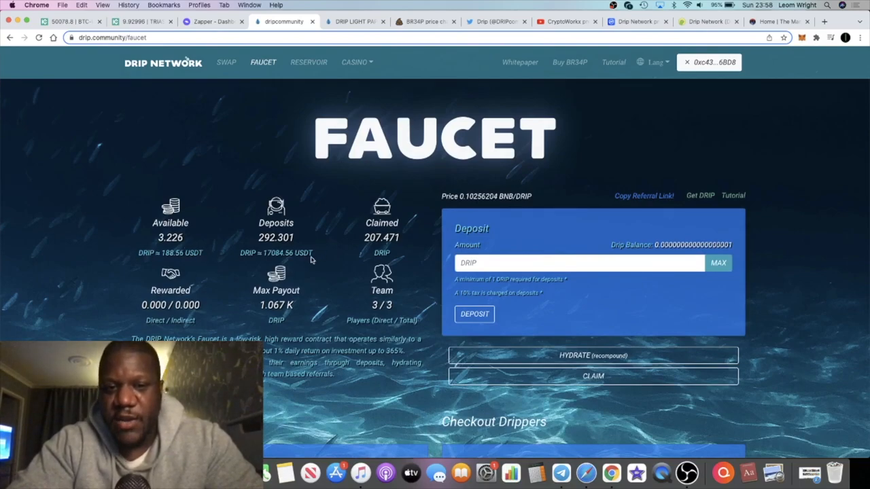
mouse_move(306, 261)
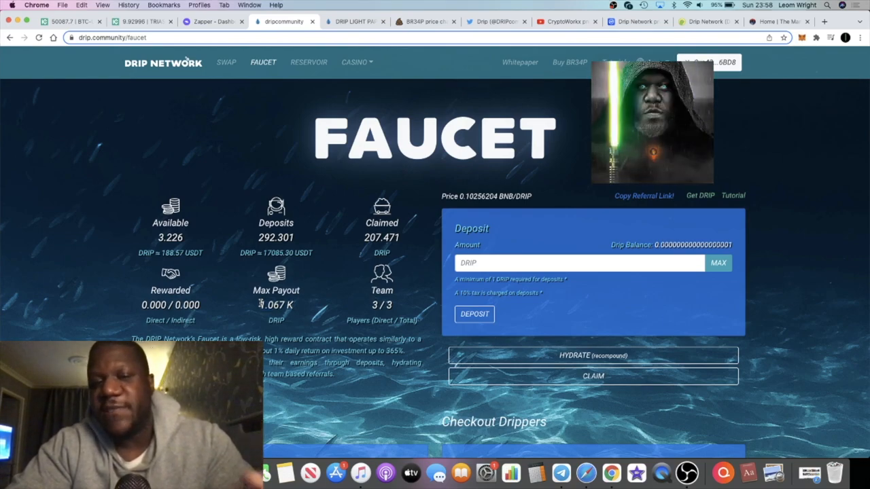
mouse_move(365, 288)
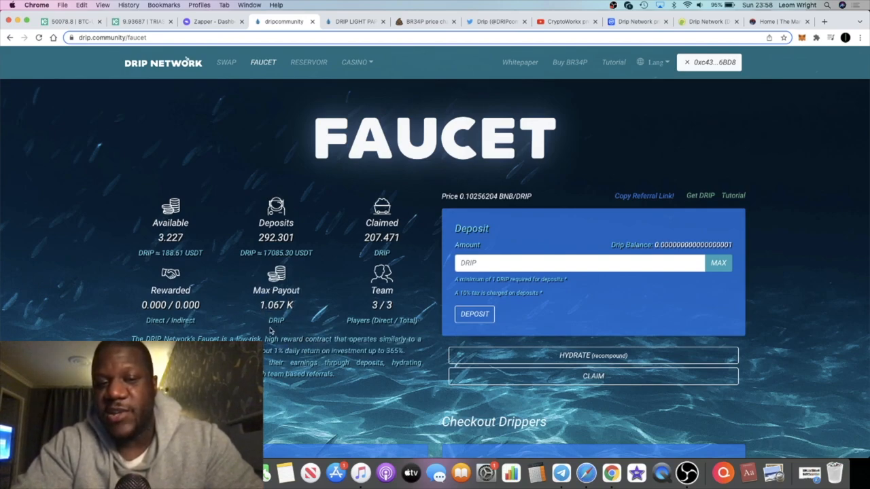
mouse_move(357, 309)
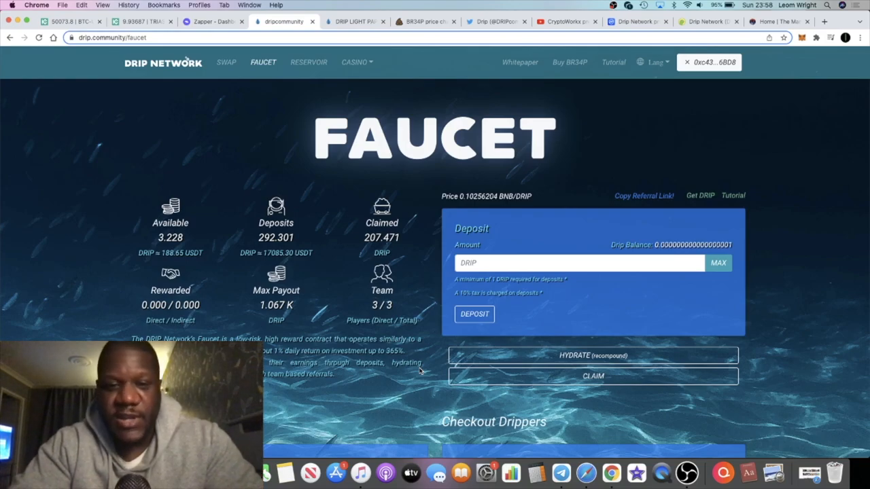
scroll(down, 3)
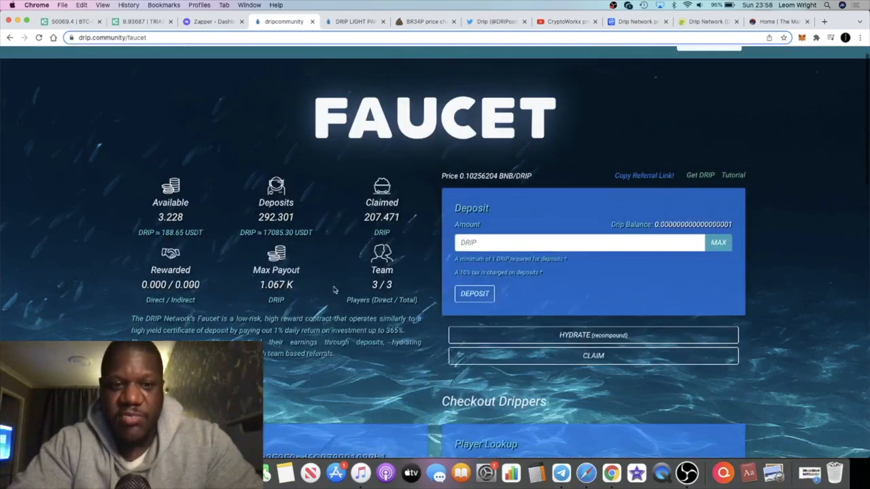
scroll(up, 3)
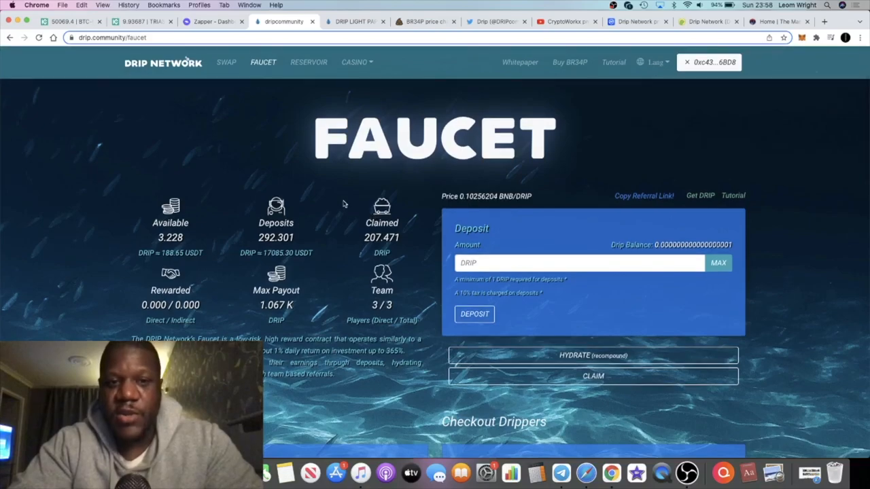
mouse_move(298, 265)
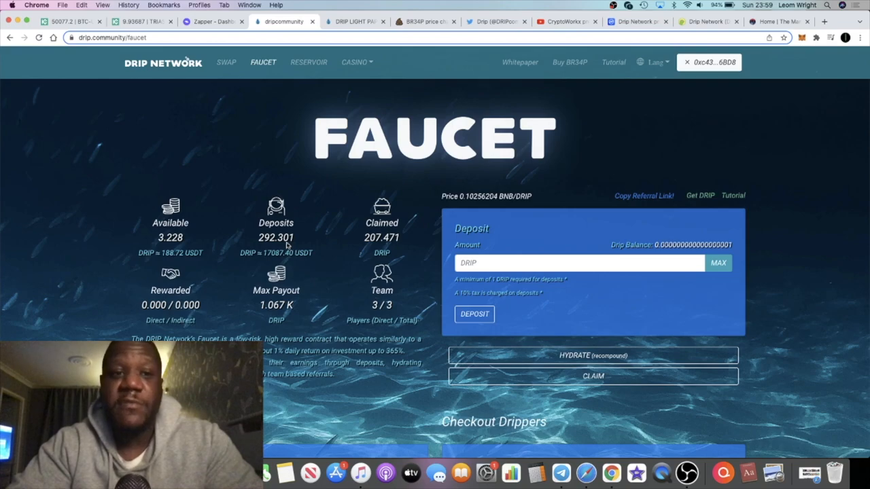
scroll(down, 3)
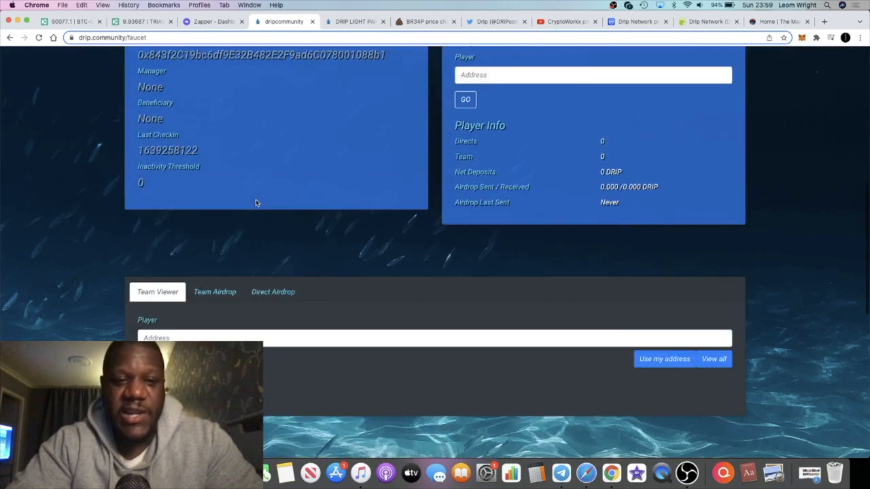
scroll(up, 3)
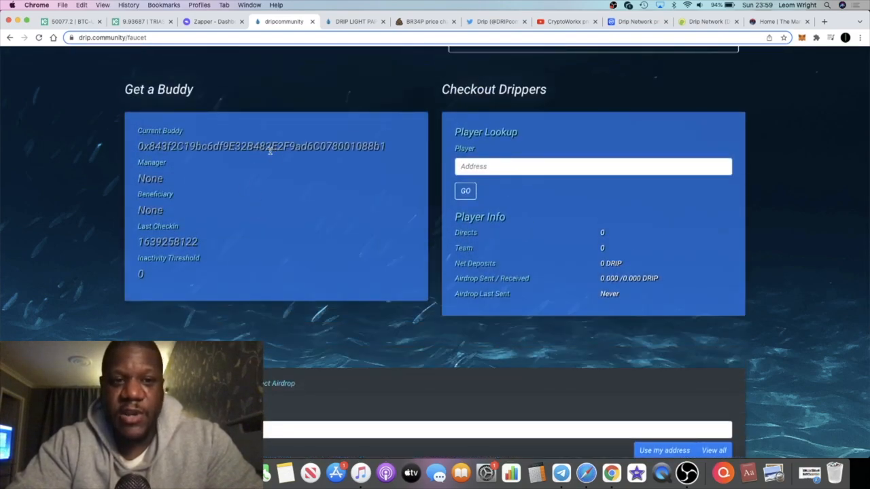
double_click(260, 146)
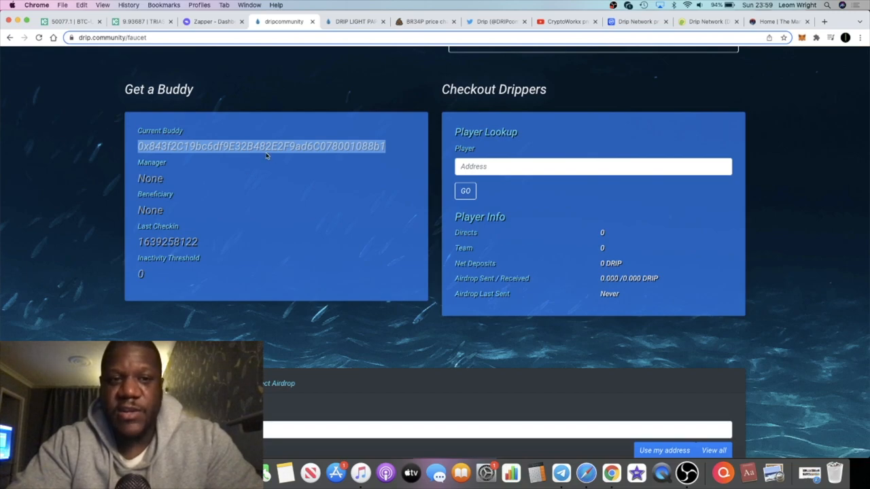
scroll(up, 3)
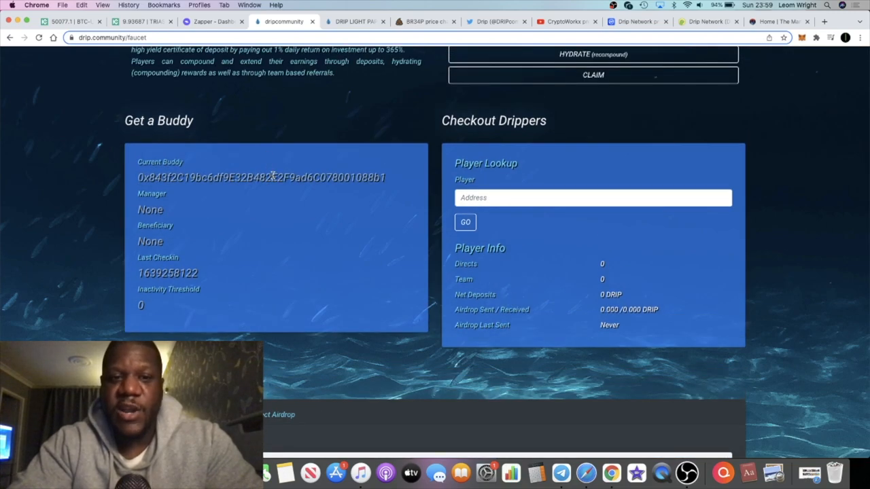
triple_click(260, 177)
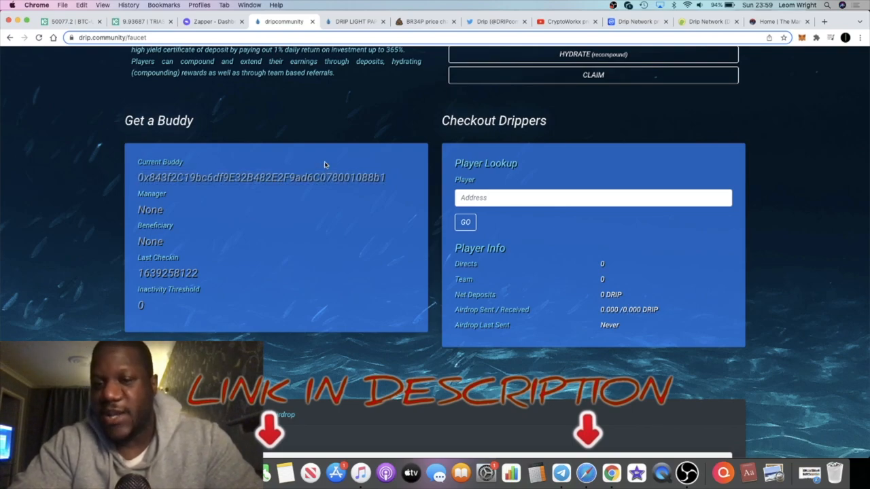
scroll(up, 3)
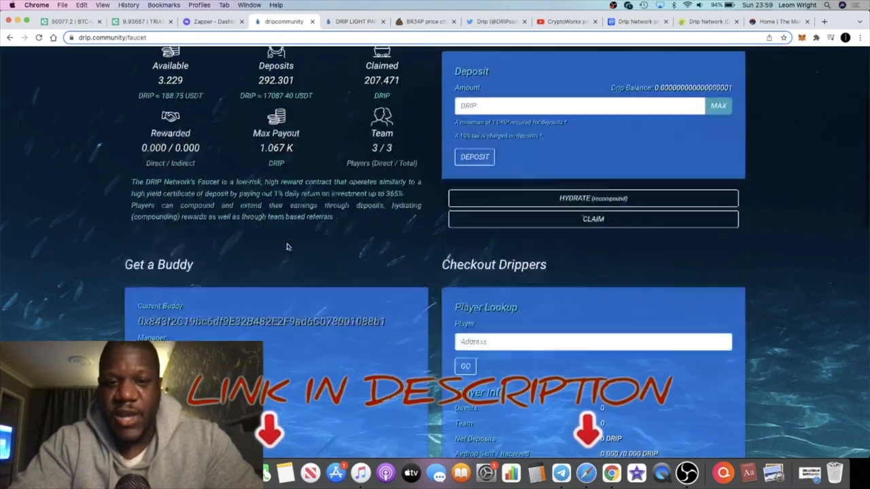
scroll(down, 3)
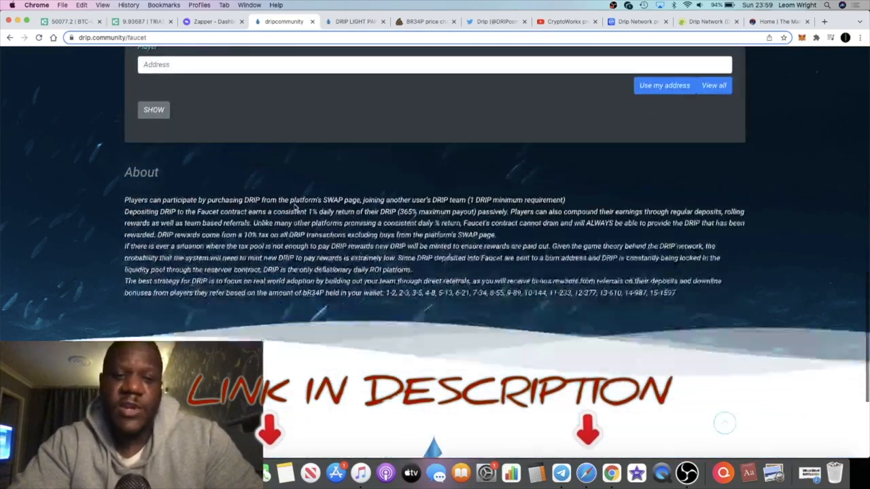
scroll(down, 3)
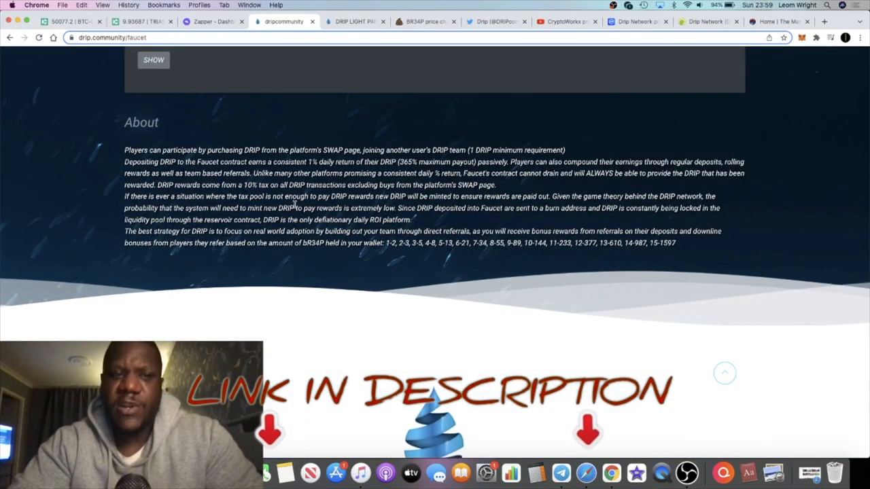
scroll(up, 3)
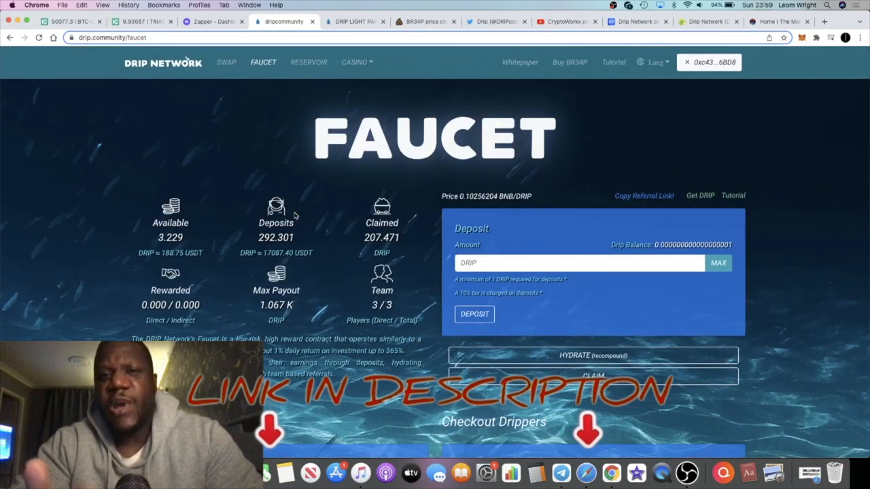